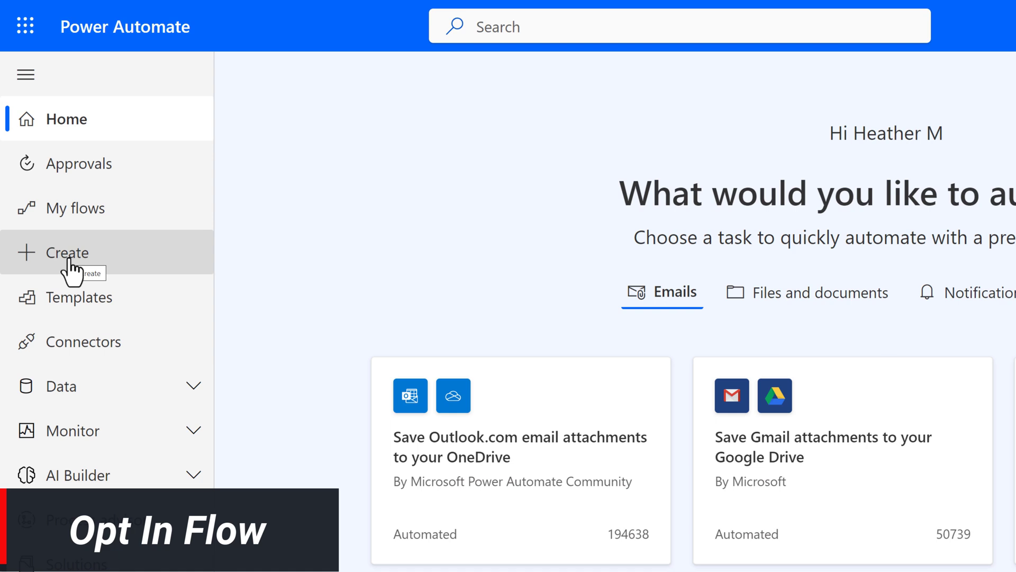
Step: Create an automated cloud flow named Training Opt In triggered by a new Microsoft Forms response
click(68, 252)
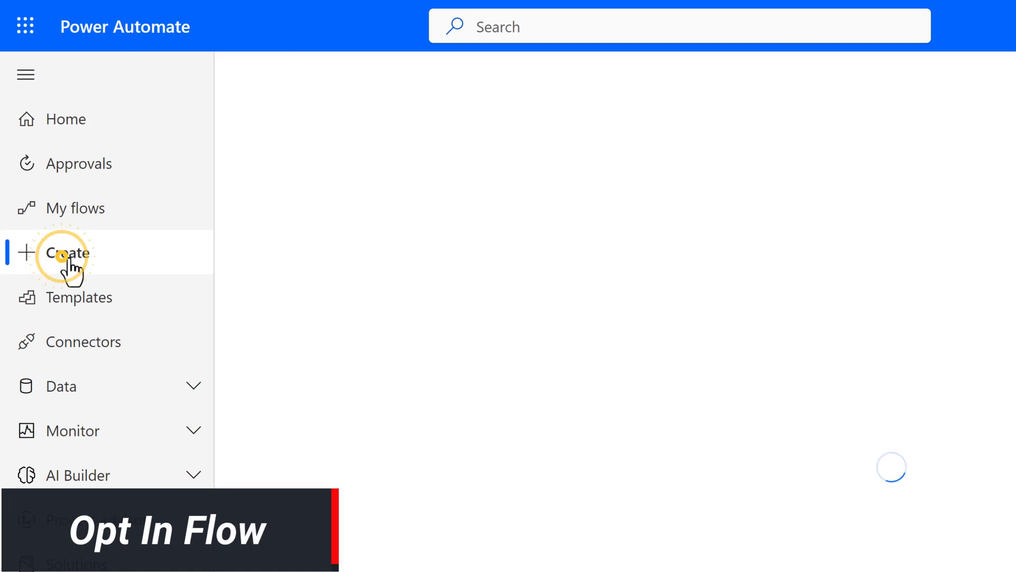
click(69, 253)
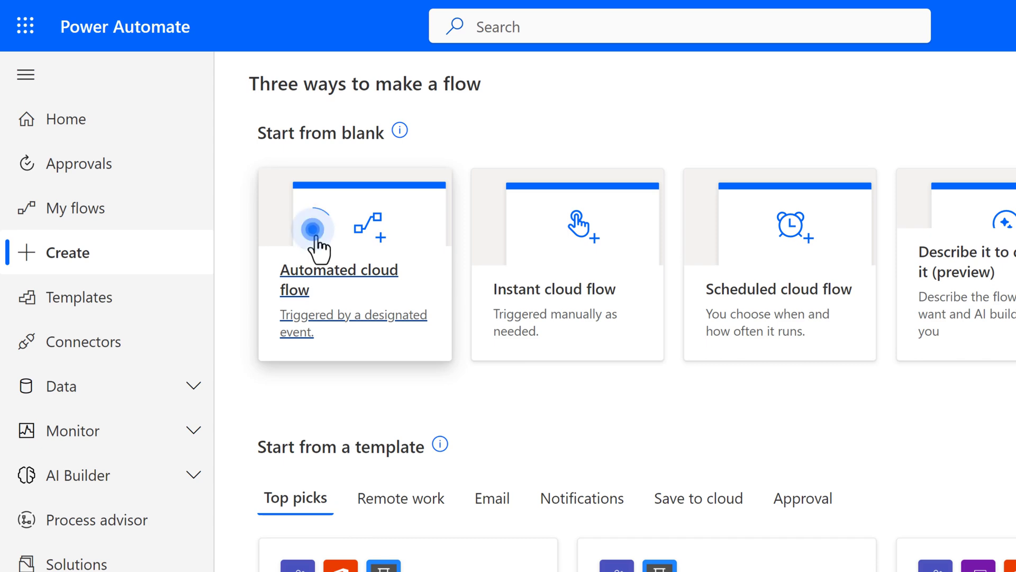
click(338, 269)
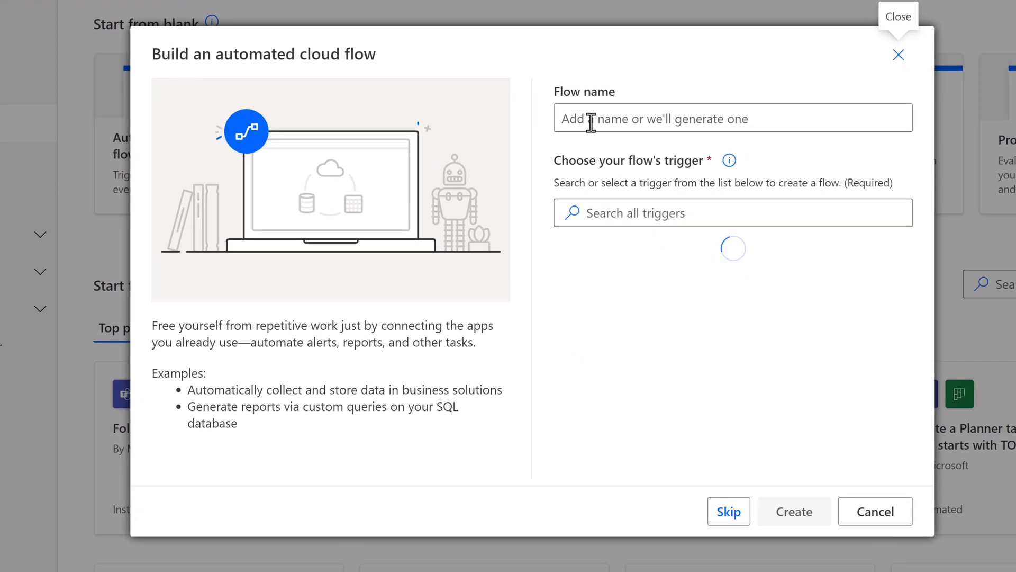
click(713, 118)
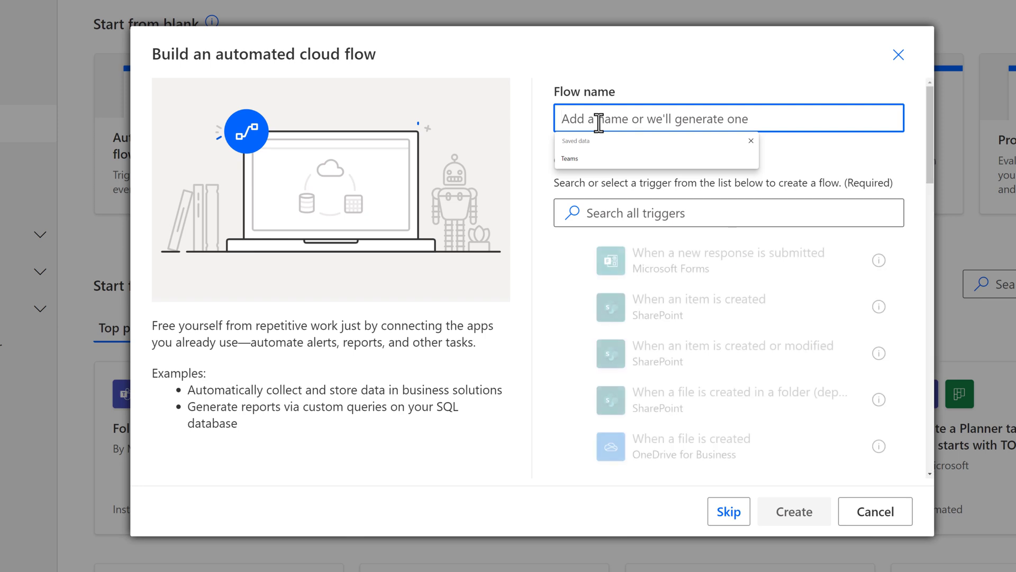
text(Training Opt In)
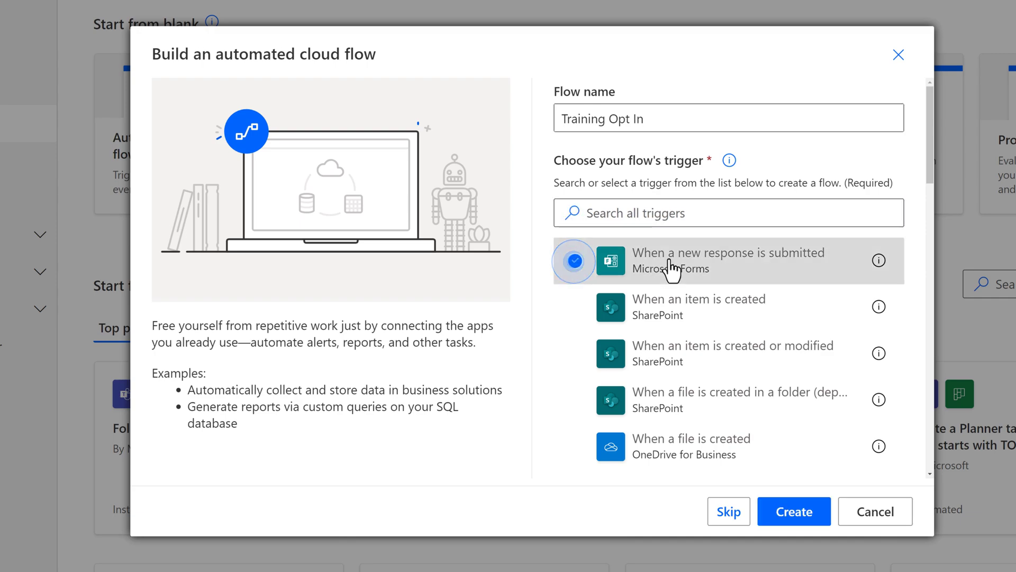
click(794, 510)
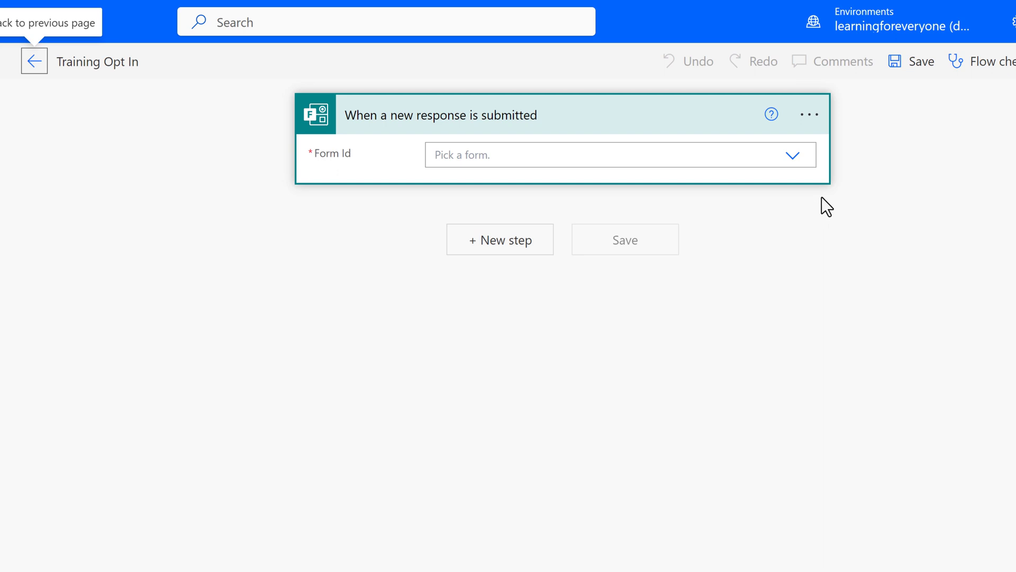
Step: Enter the form's Design ID as a custom value in the trigger's Form Id
click(791, 155)
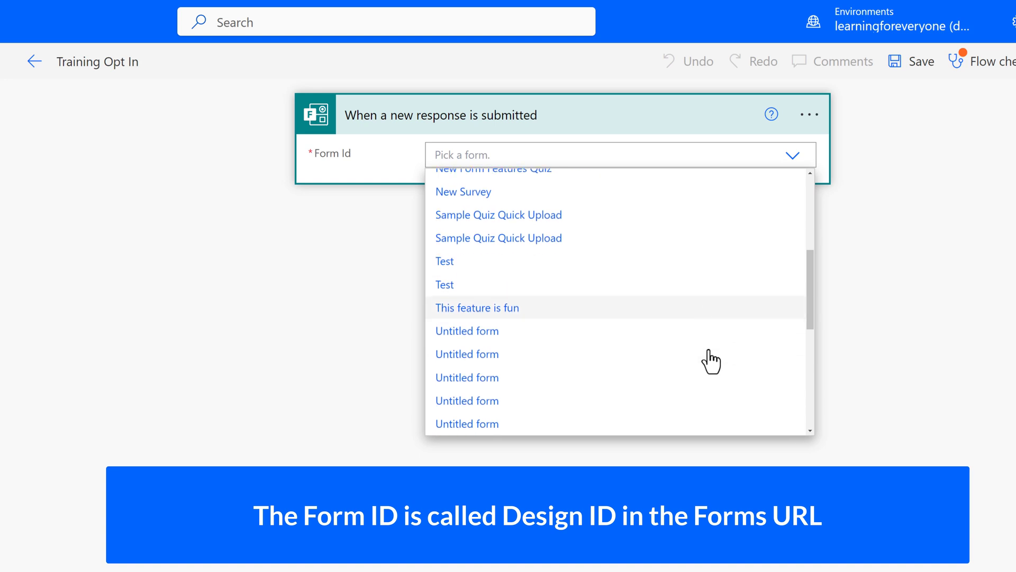
scroll(down, 3)
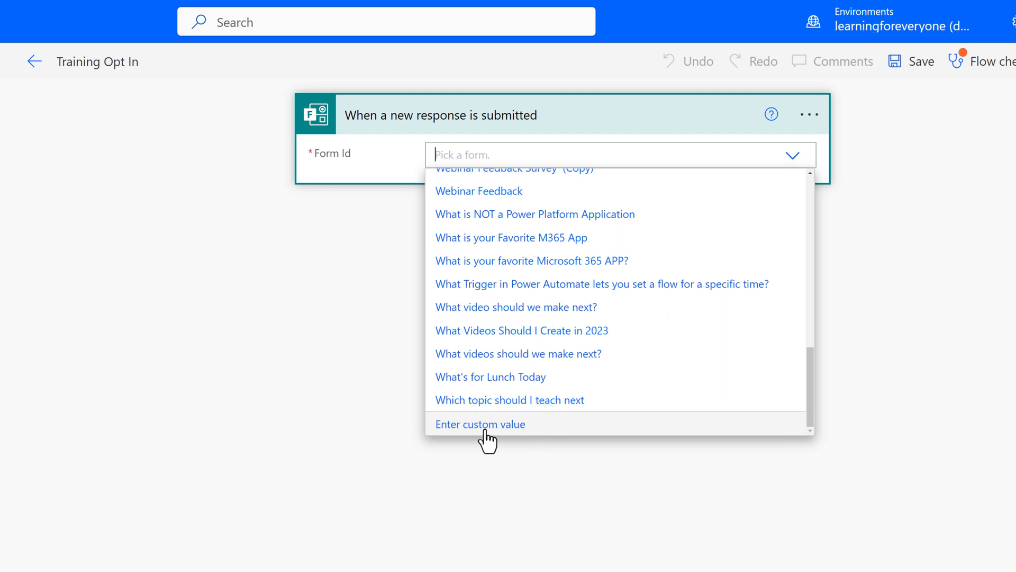
click(479, 424)
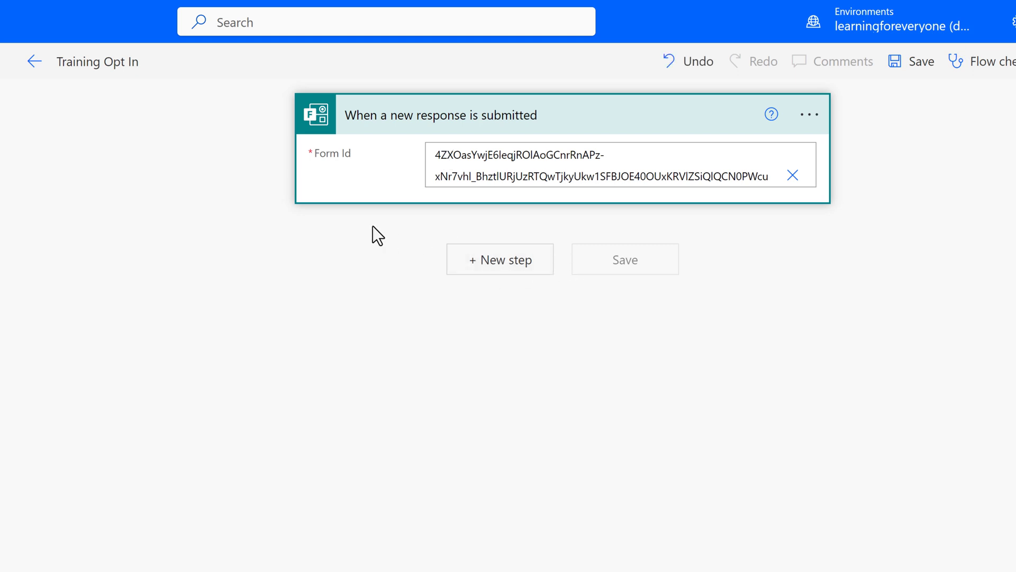
click(499, 259)
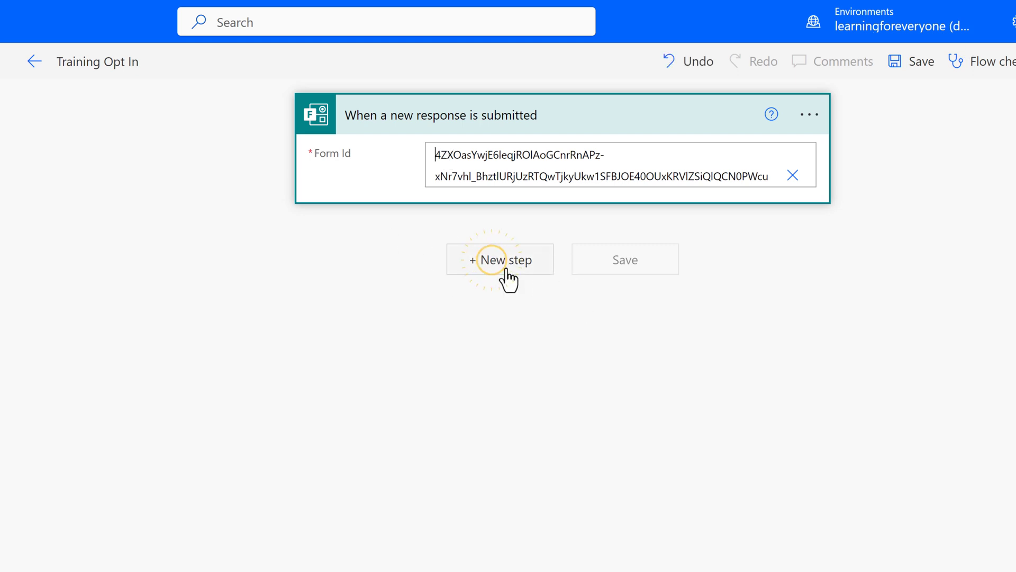
Step: Add Get response details with the custom form ID and the trigger's Response Id
click(499, 259)
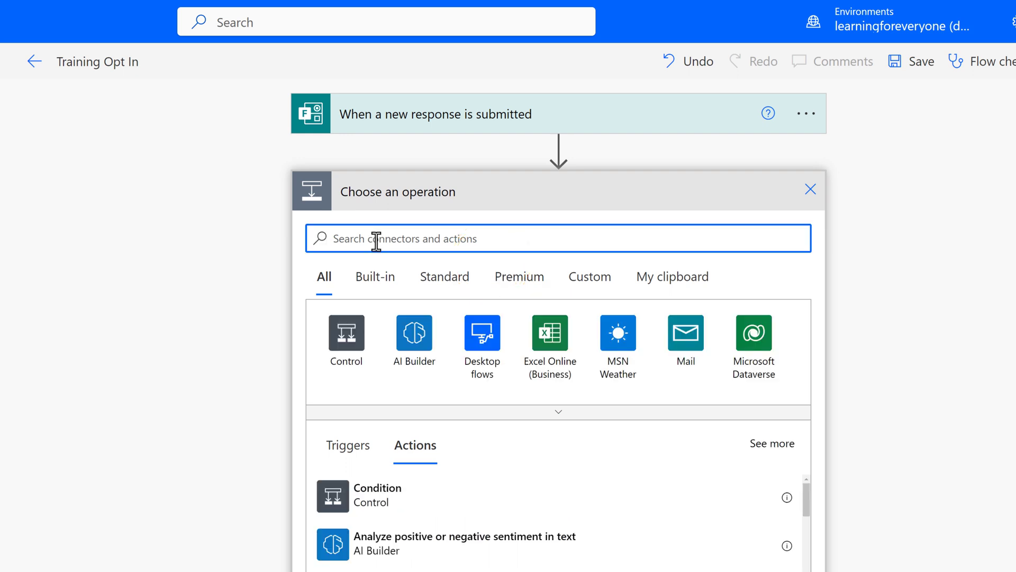
text(form)
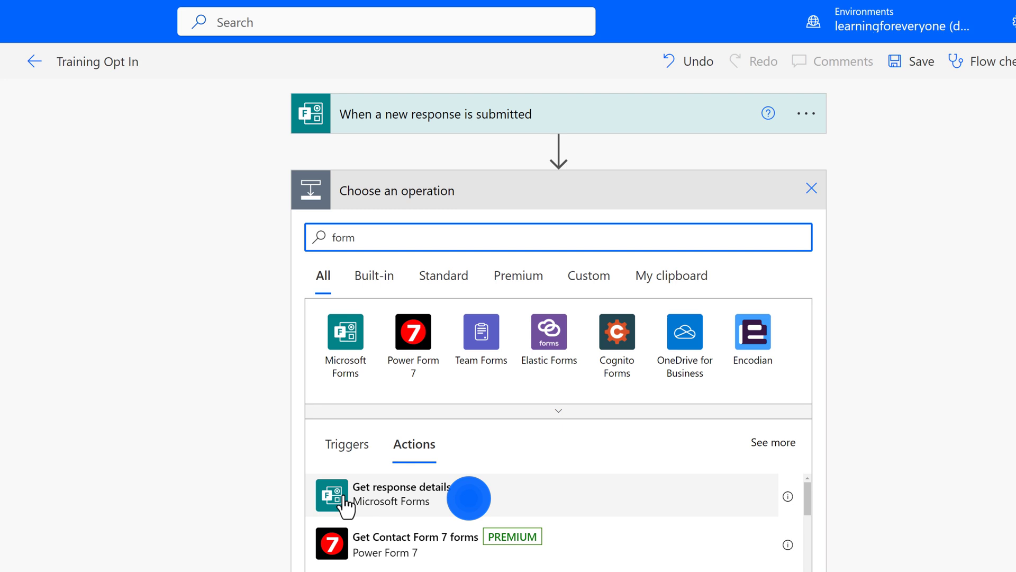
click(402, 494)
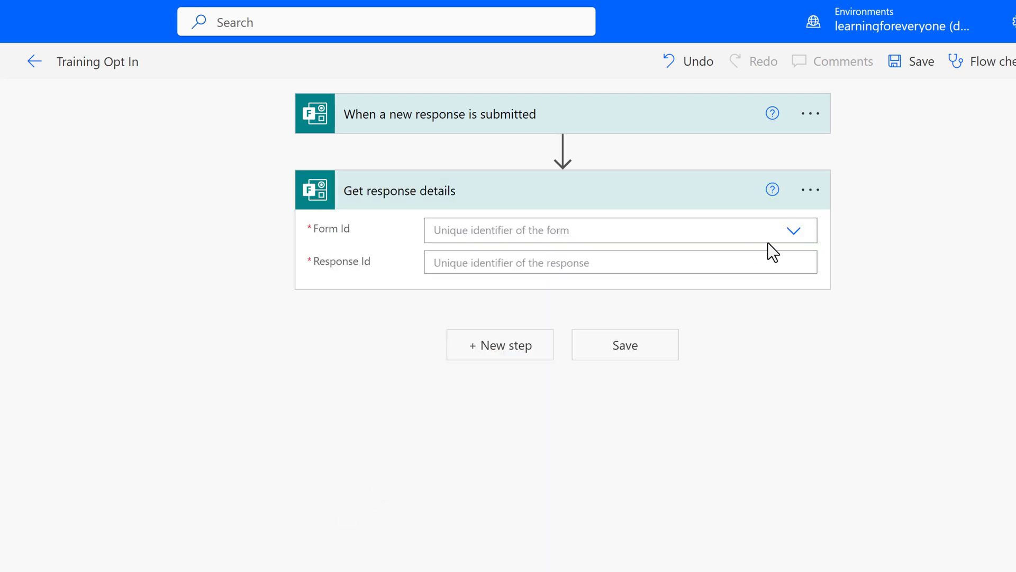
click(793, 230)
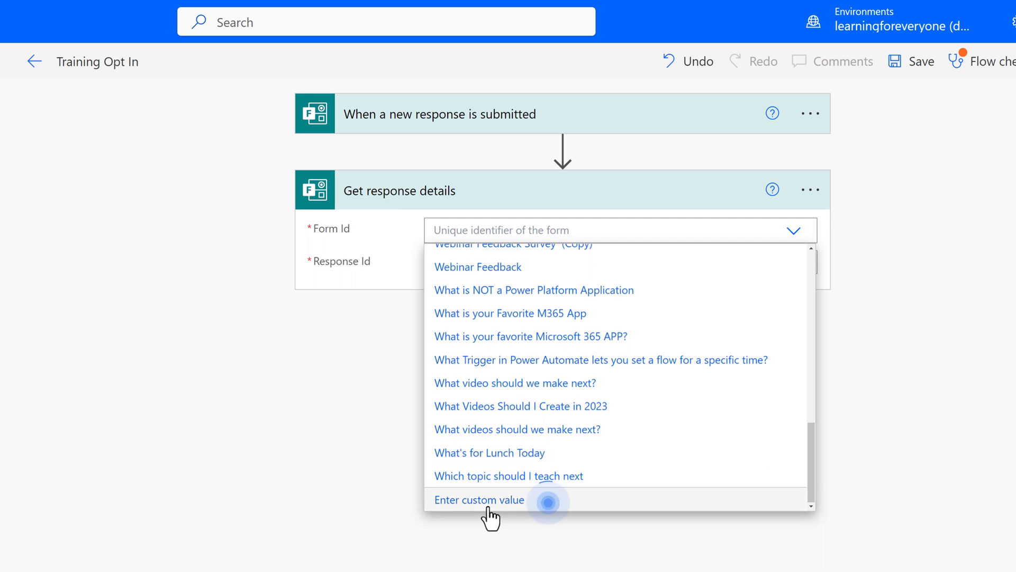
click(479, 499)
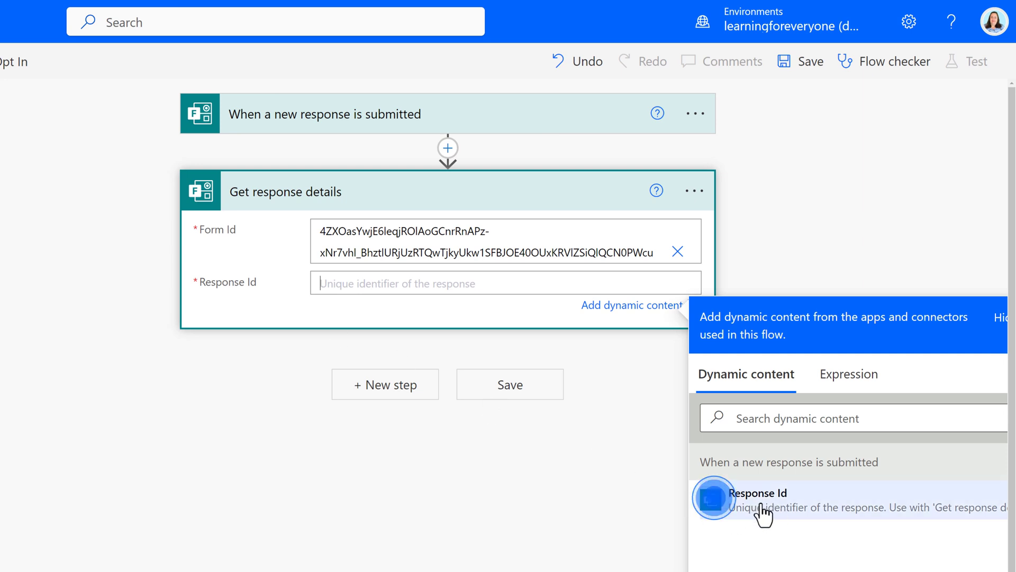
click(765, 503)
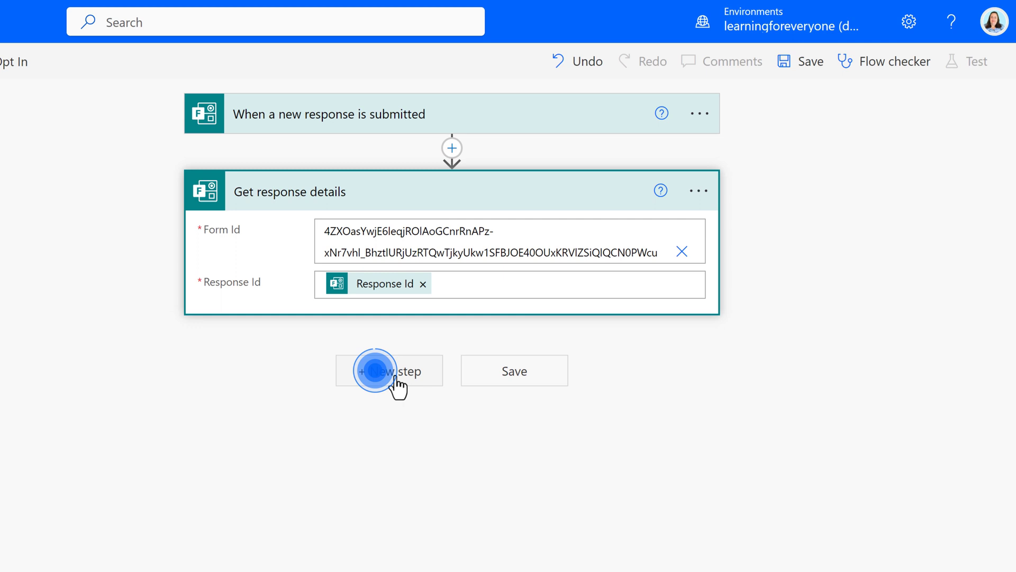
Step: Add SharePoint Get items on the Power Automate Demos site's Training Notifications list
click(389, 370)
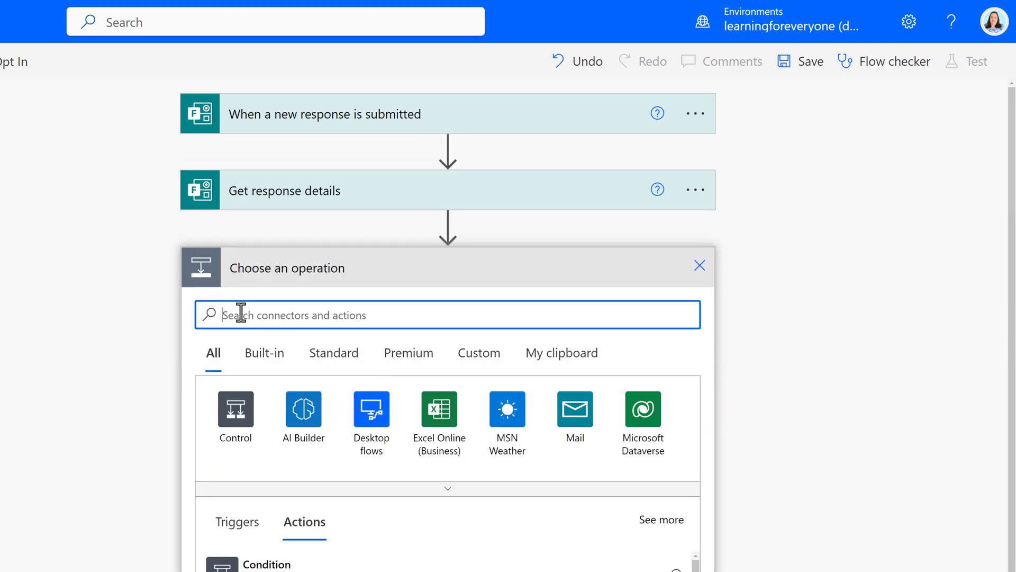
text(sharePoint)
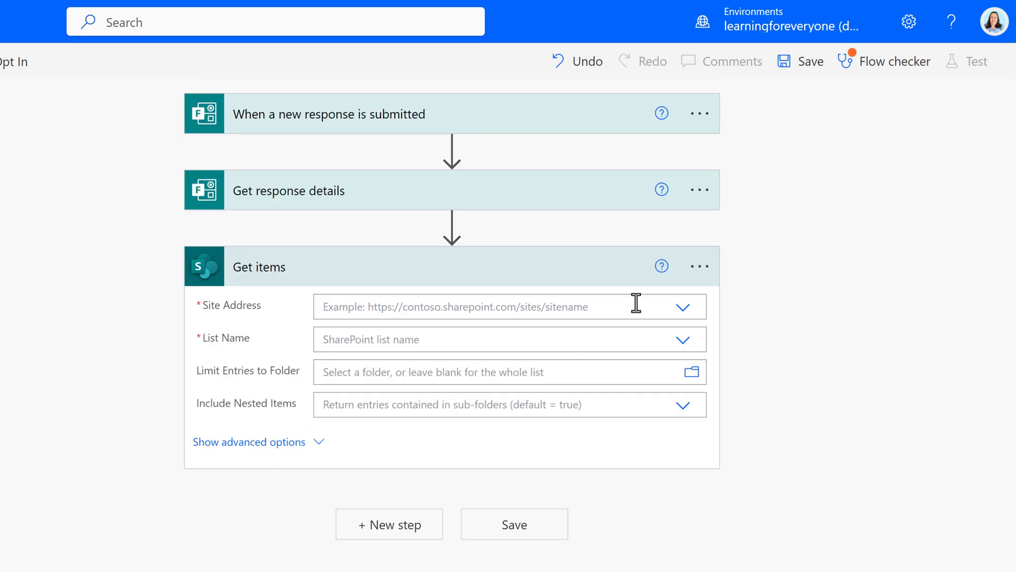
click(682, 306)
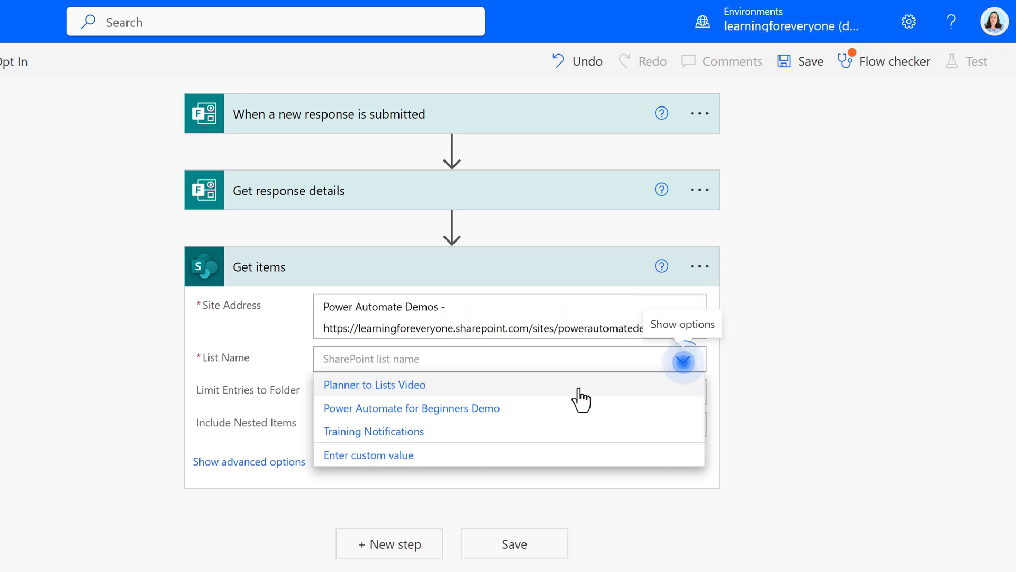
click(373, 431)
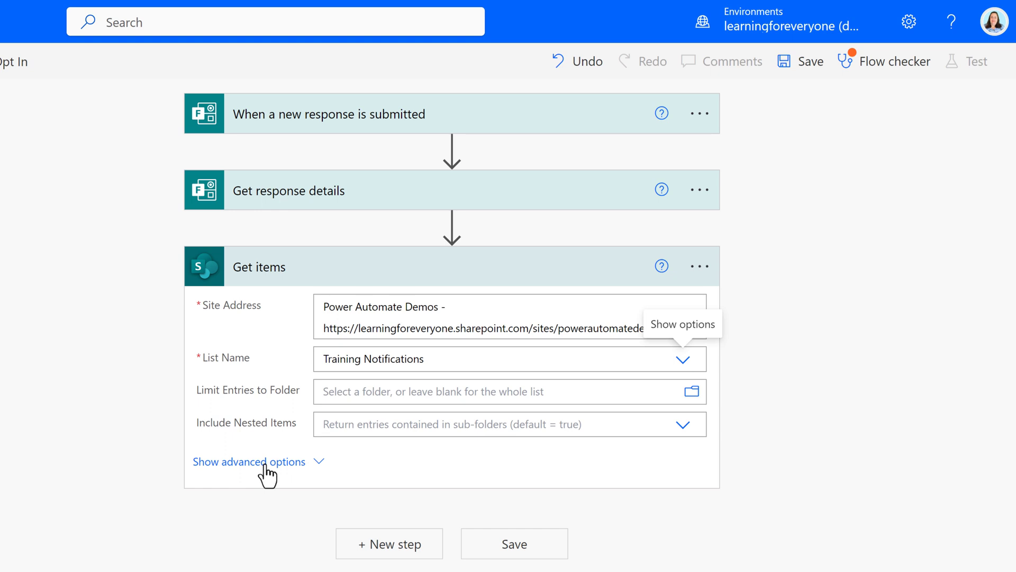
Step: Set the Get items Filter Query to Title eq the Responders' Email in quotes
click(248, 461)
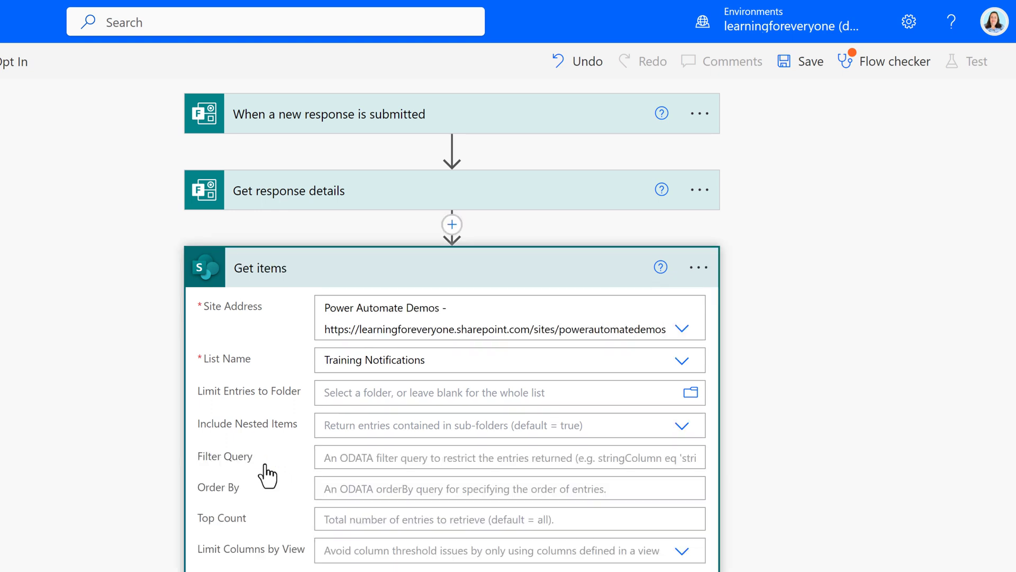
click(509, 457)
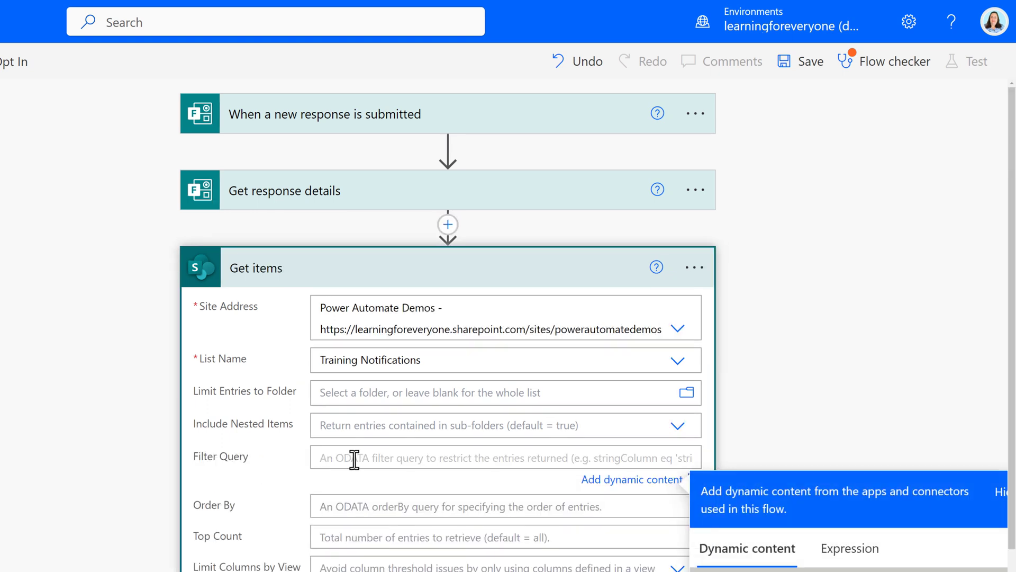
scroll(down, 3)
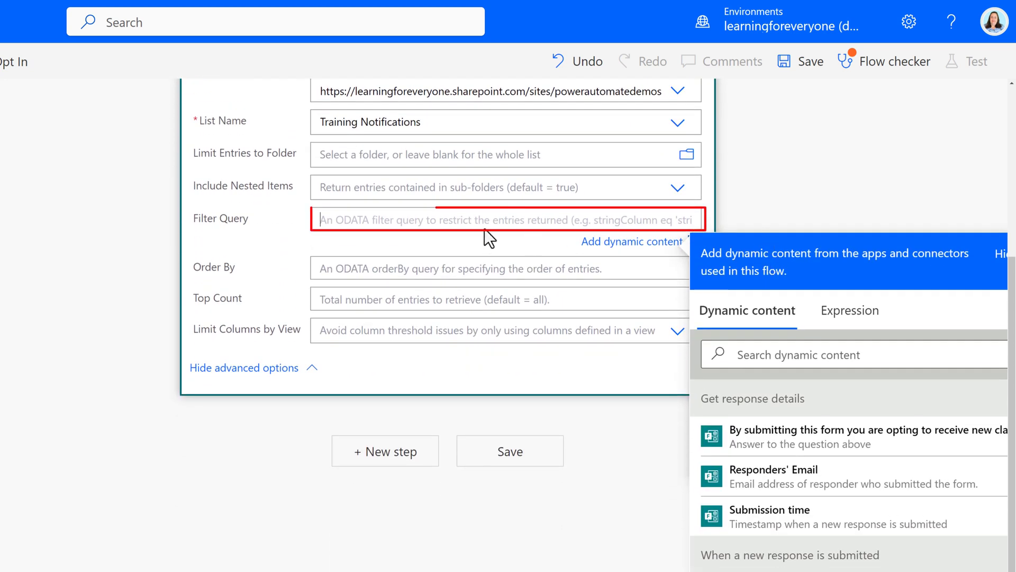
text(Title)
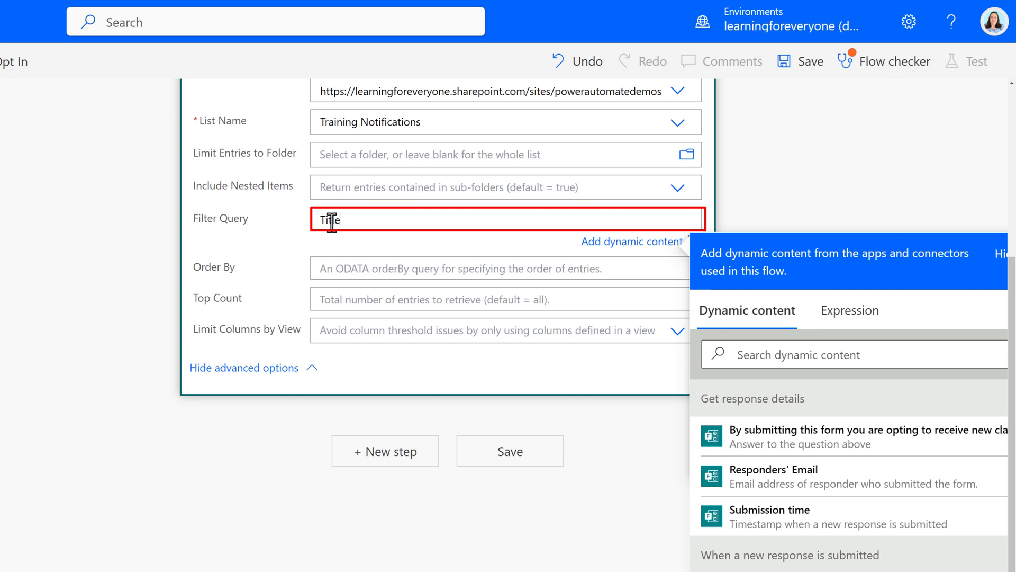
text(e)
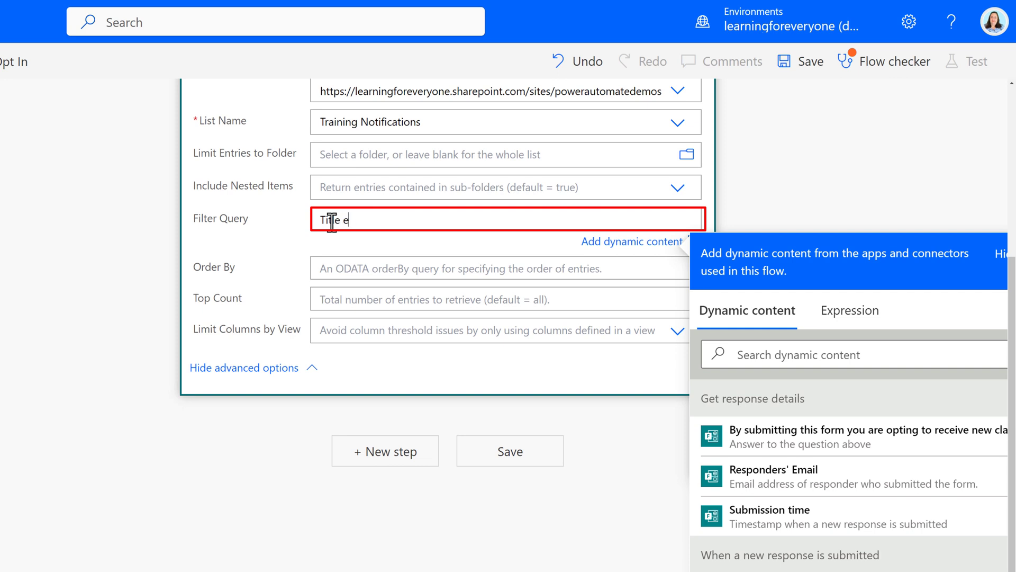
text(q)
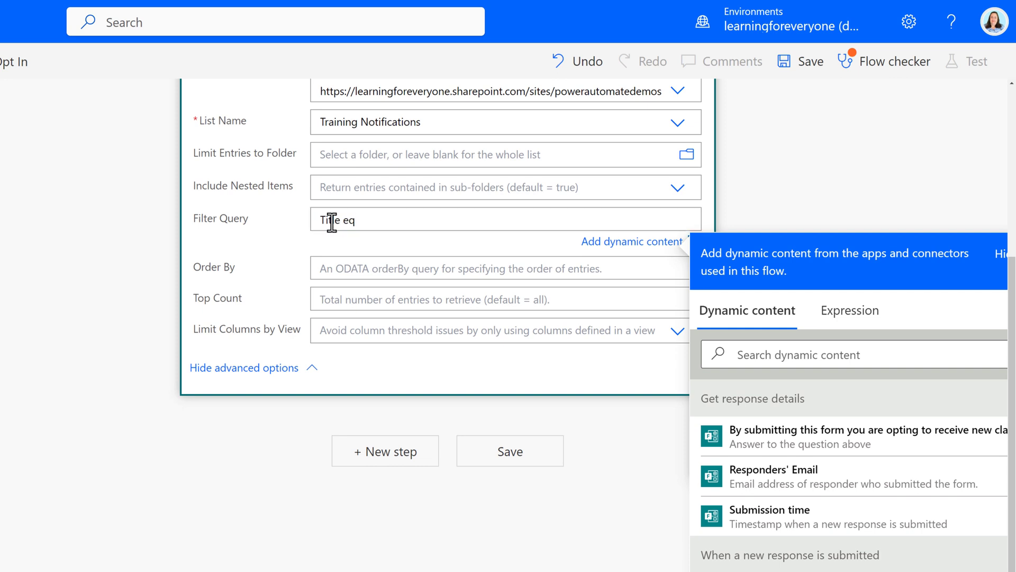
text(')
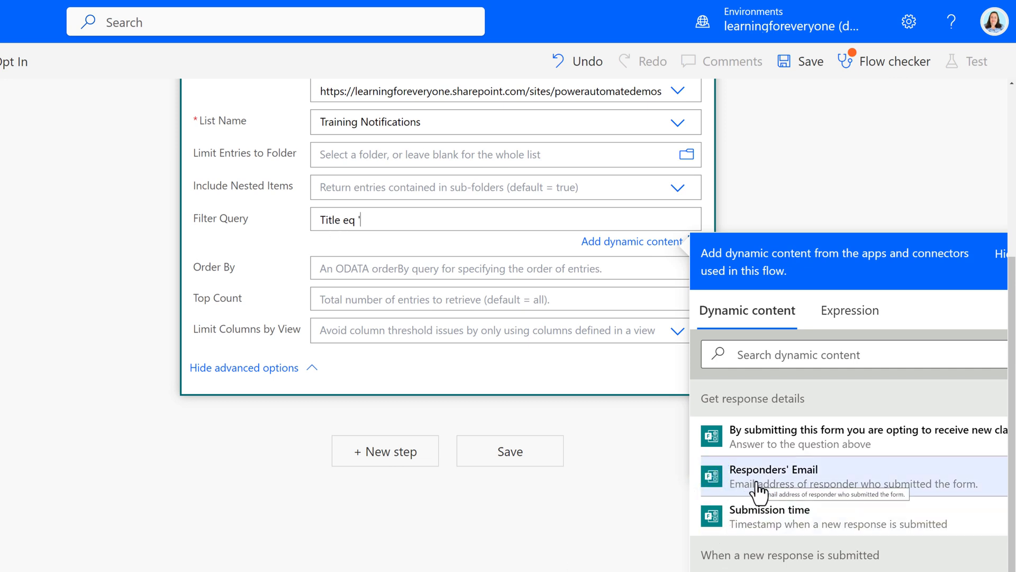
click(772, 477)
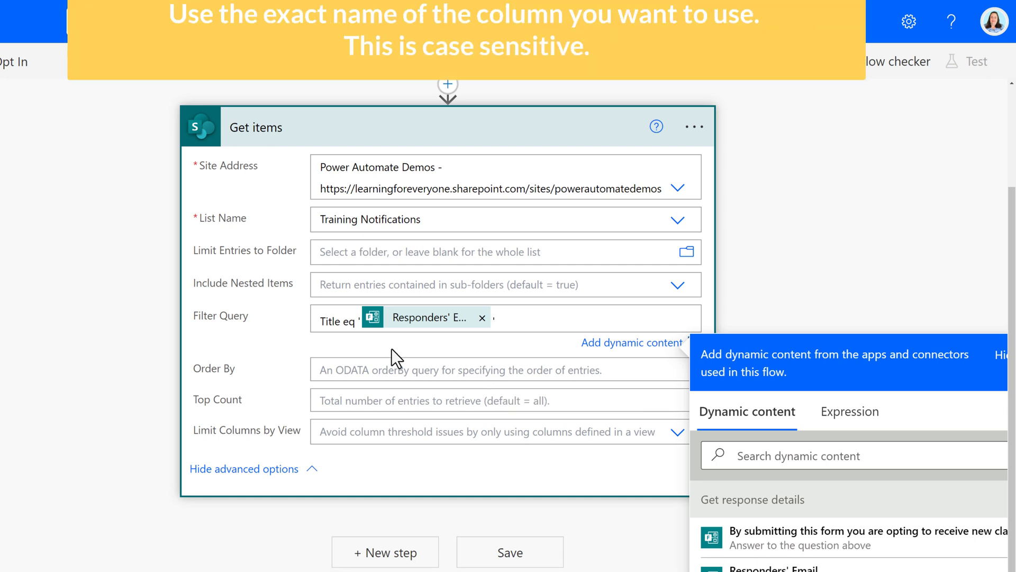
mouse_move(400, 322)
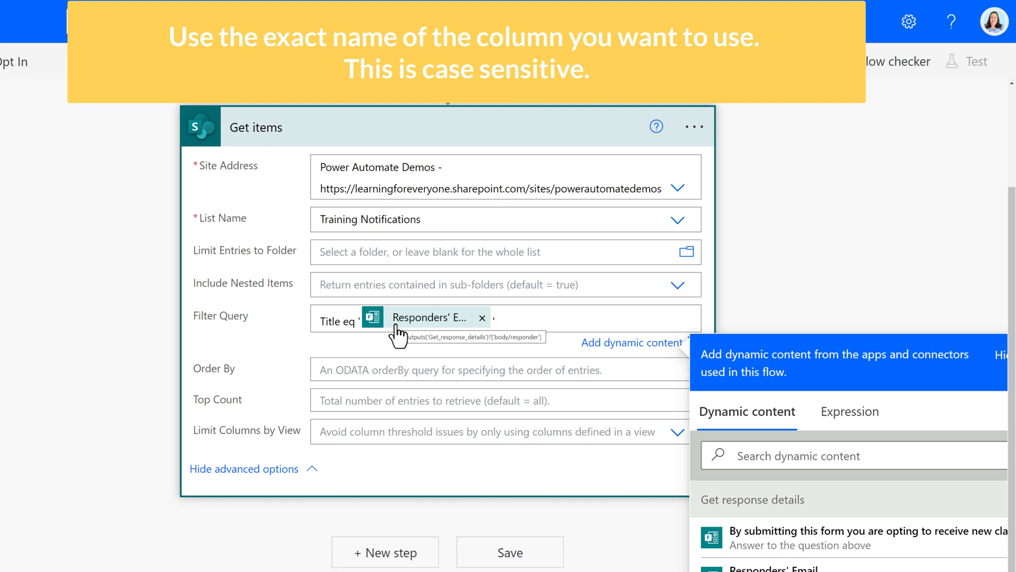
click(243, 467)
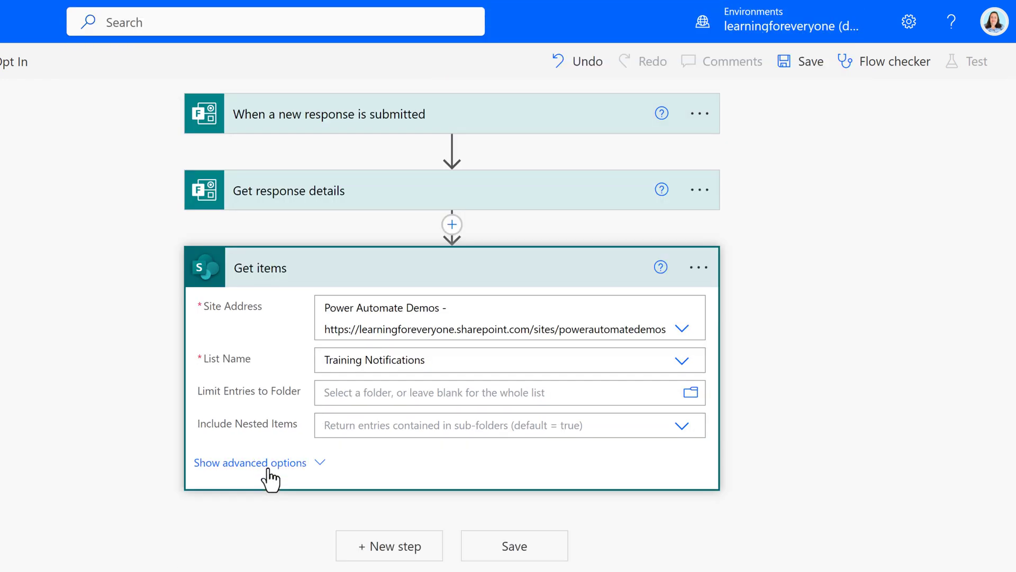
Step: Add a Condition whose first value is length(body('Get_Items')?['value'])
click(389, 545)
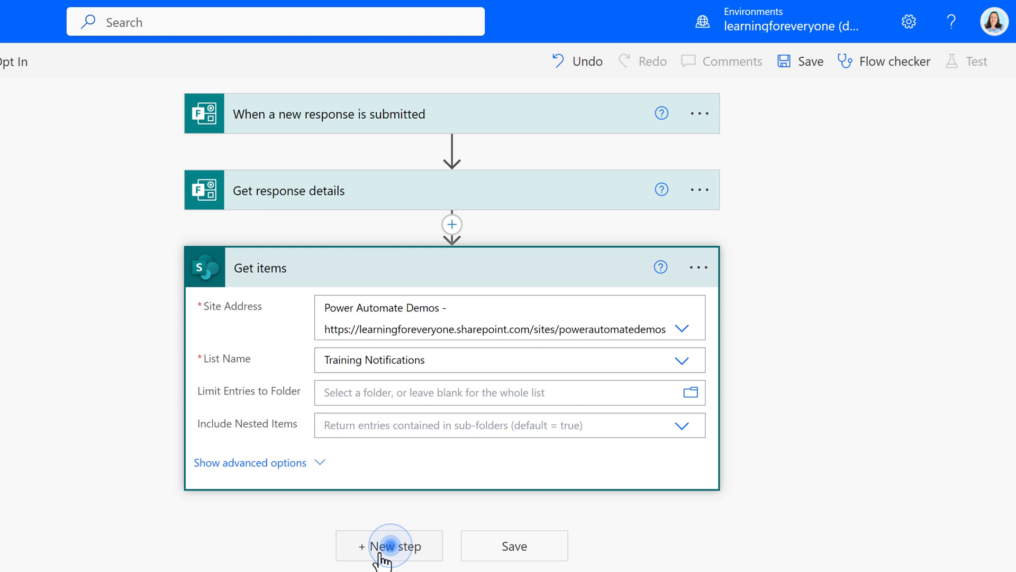
click(389, 545)
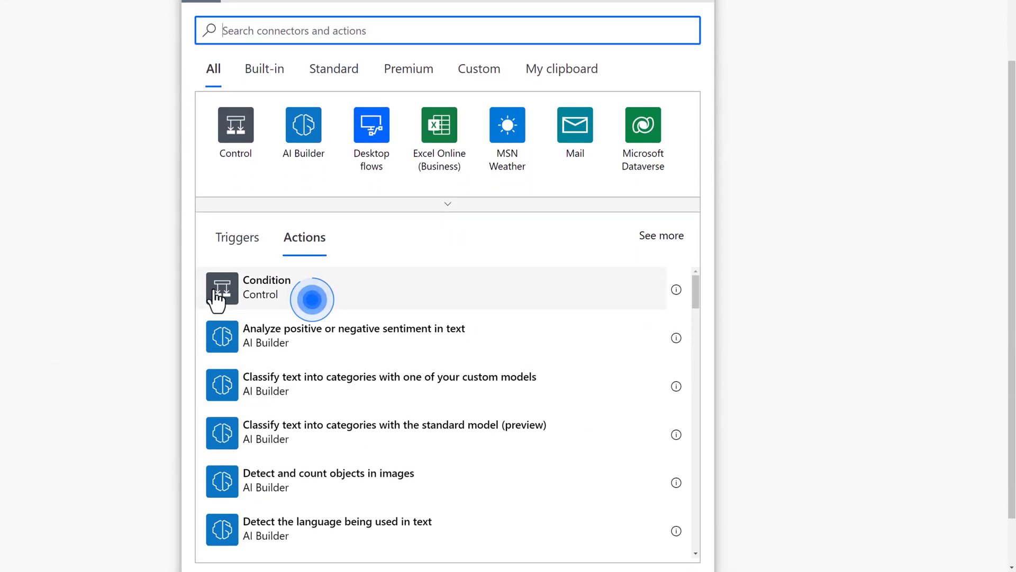
click(265, 289)
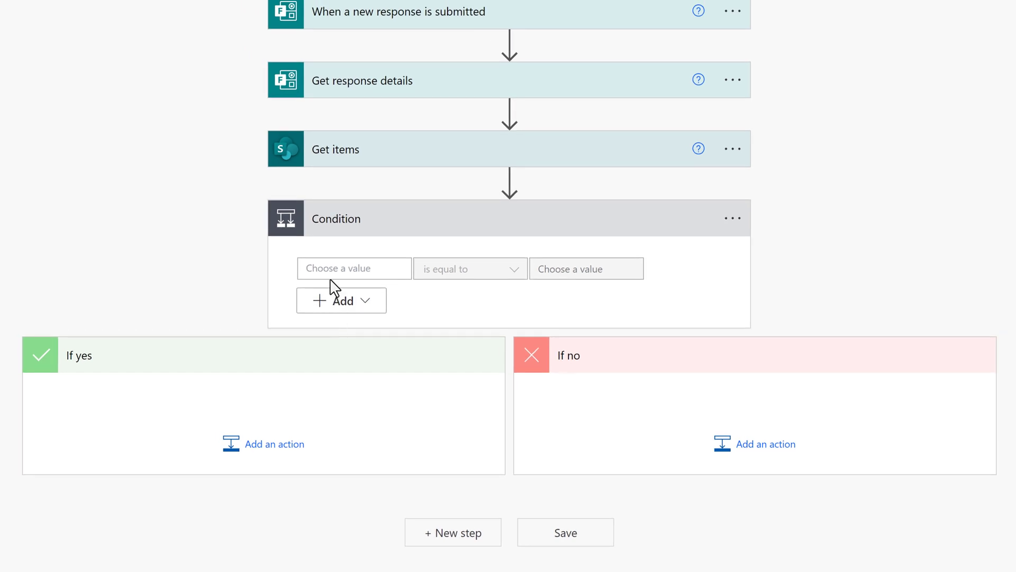
click(354, 267)
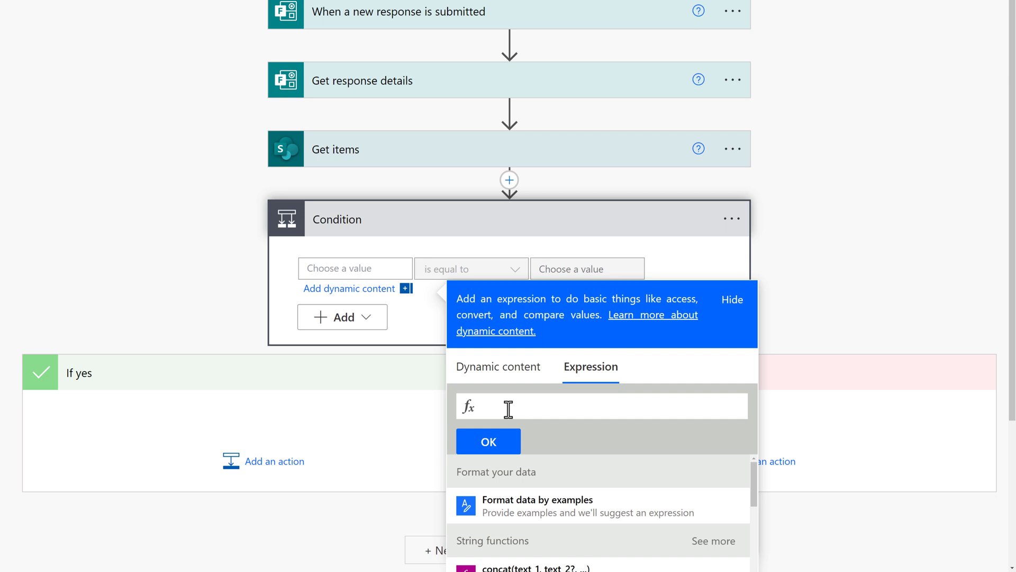
text(length(body('Get_Items')?['value']))
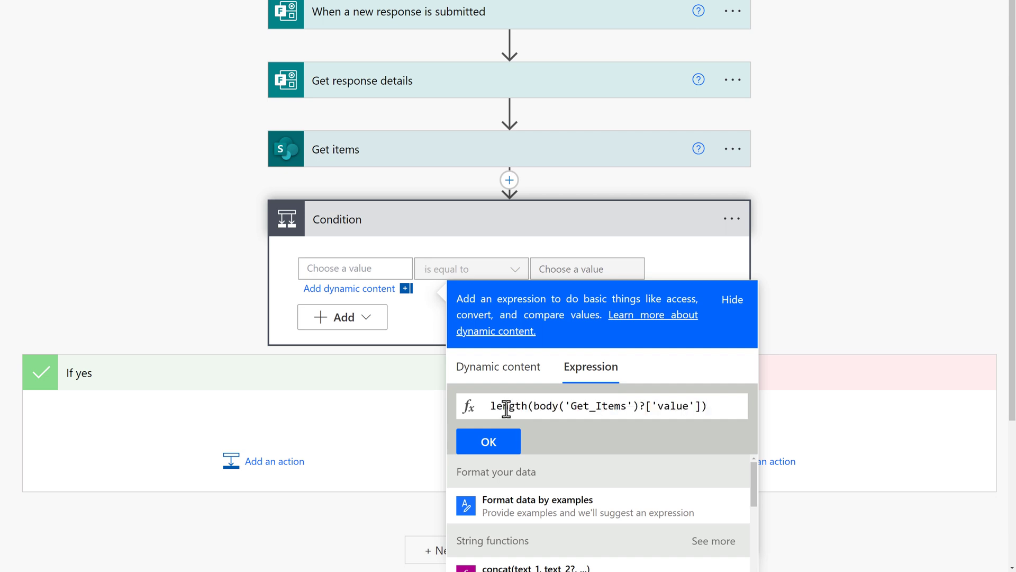
mouse_move(489, 413)
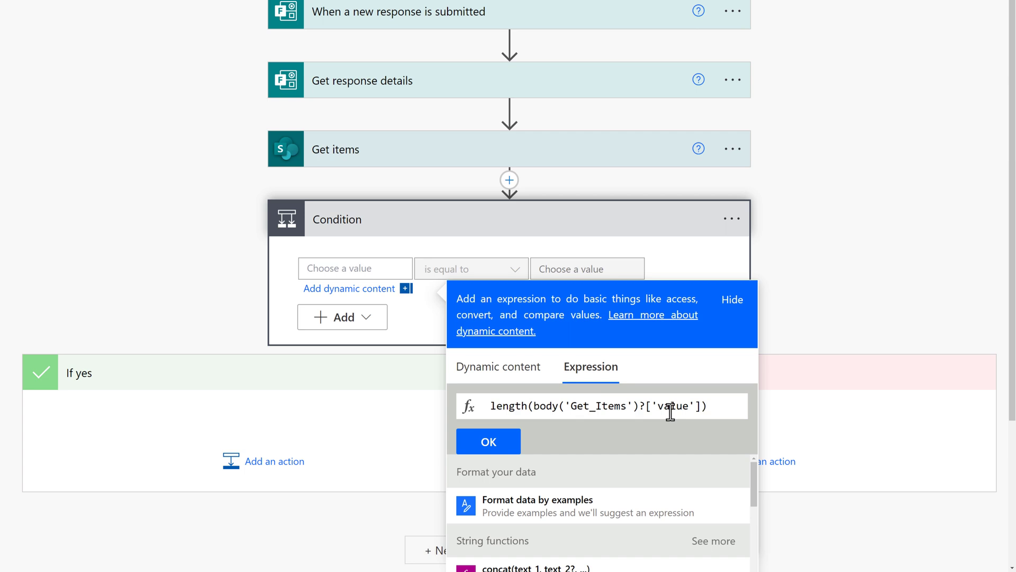
mouse_move(488, 441)
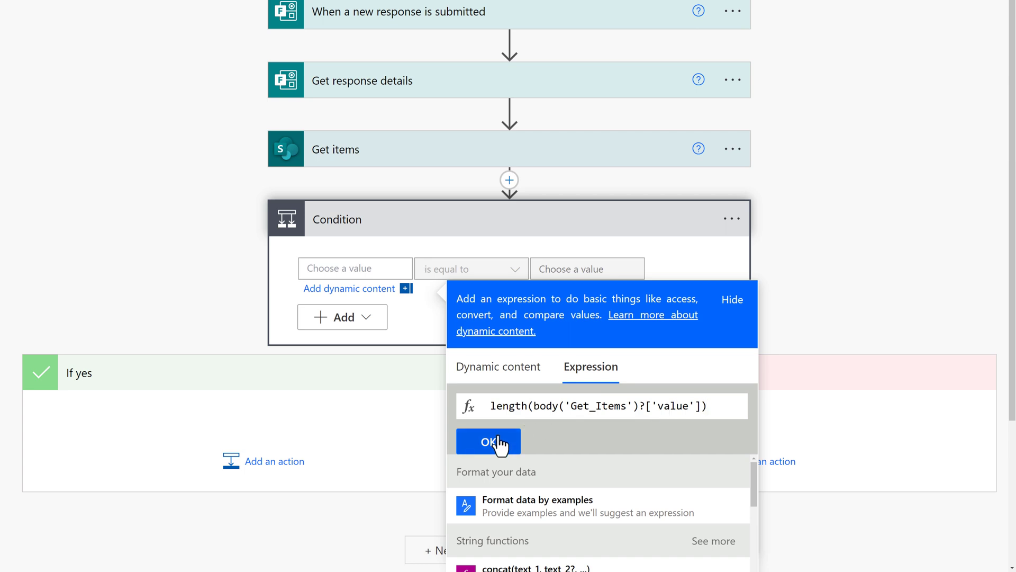
click(488, 442)
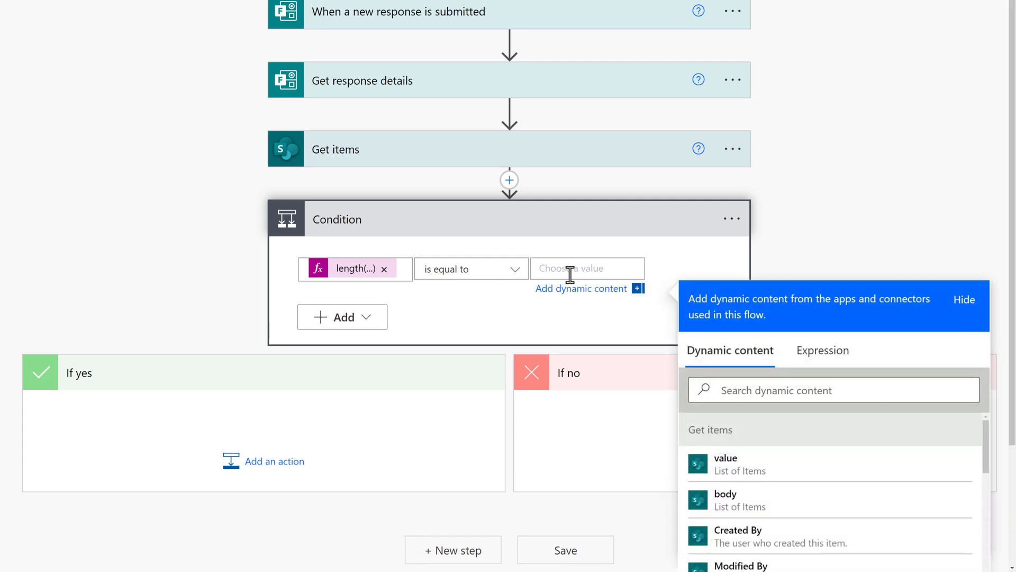
Step: Compare the count to 0 and add a SharePoint Create item action under If yes
text(0)
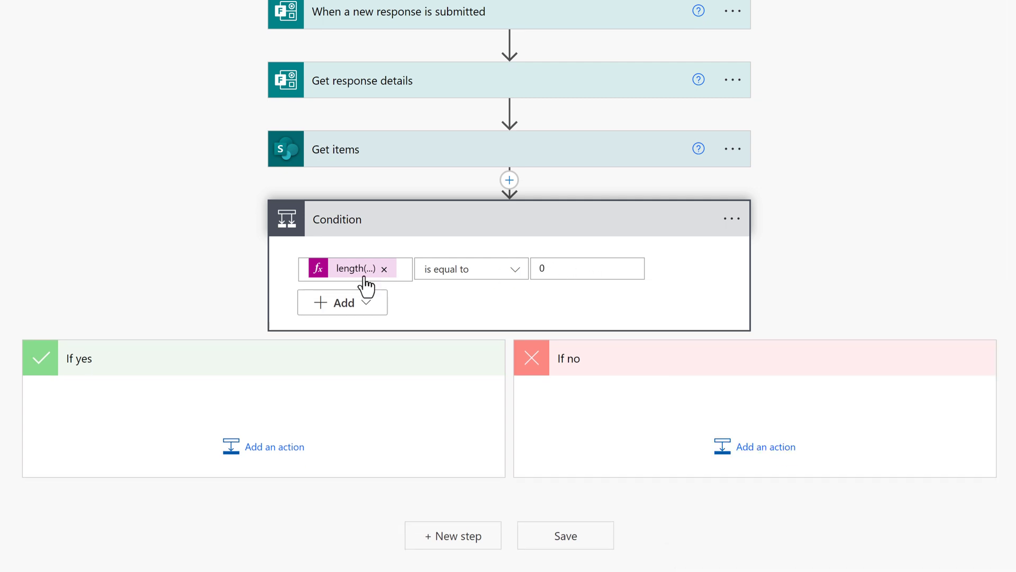
click(272, 446)
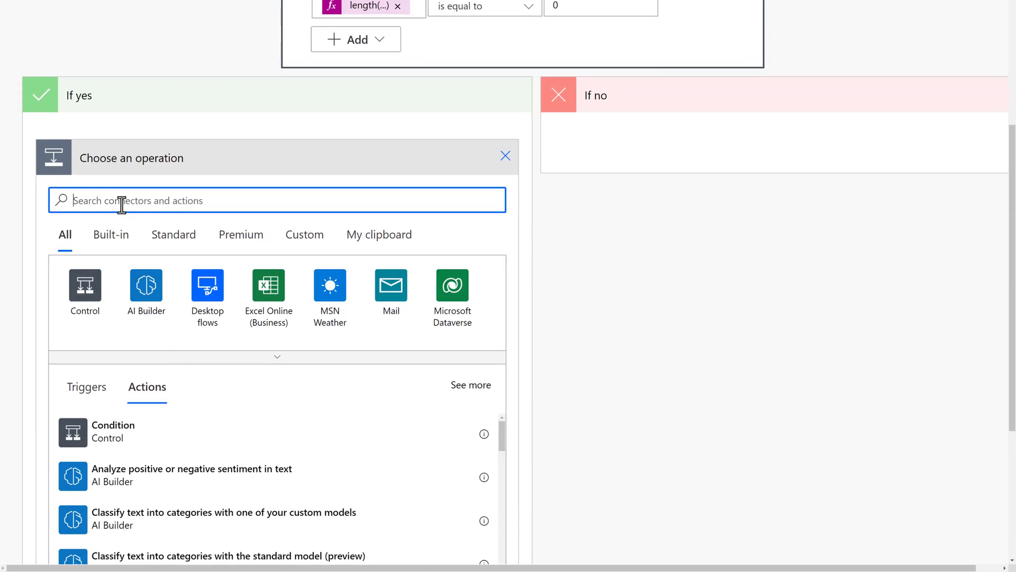
text(share)
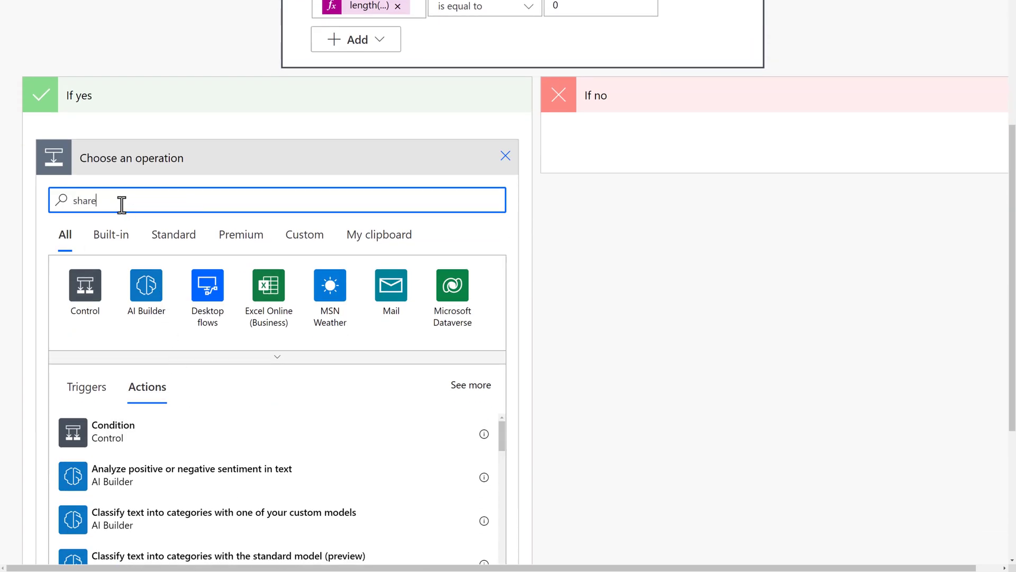
text(sharepoint)
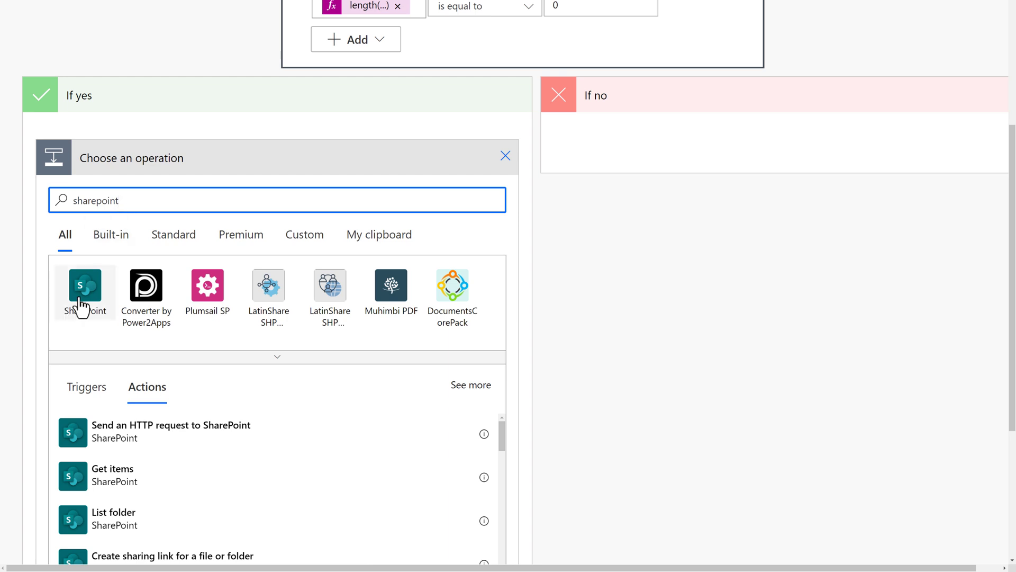
click(84, 292)
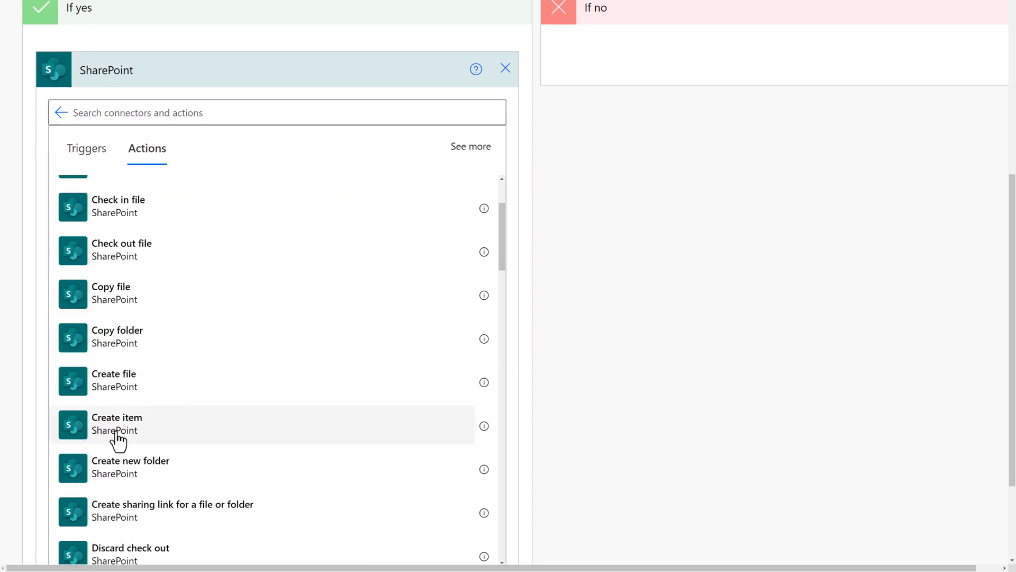
click(116, 425)
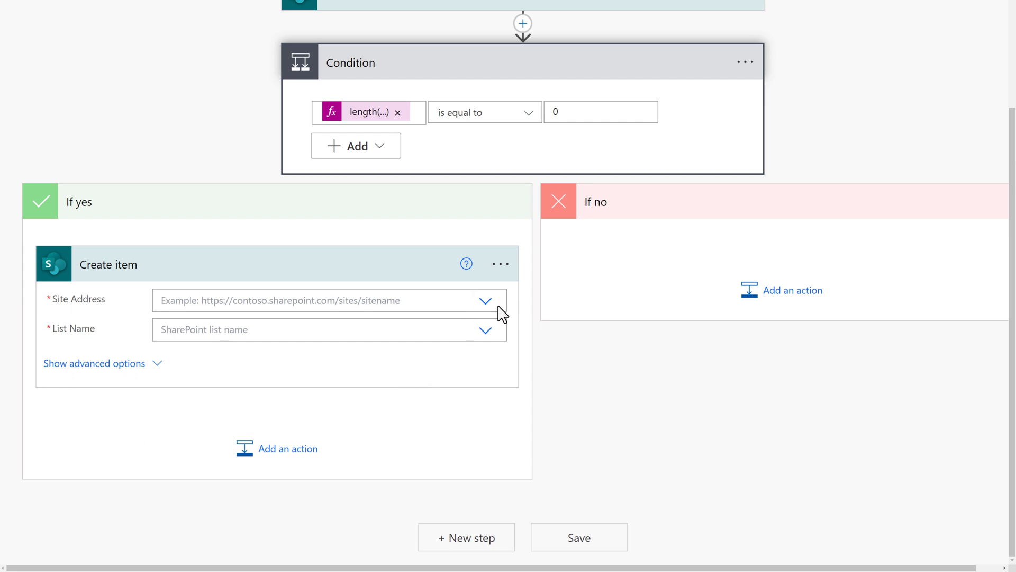
Step: Point Create item at the Power Automate Demos site's Training Notifications list
click(484, 301)
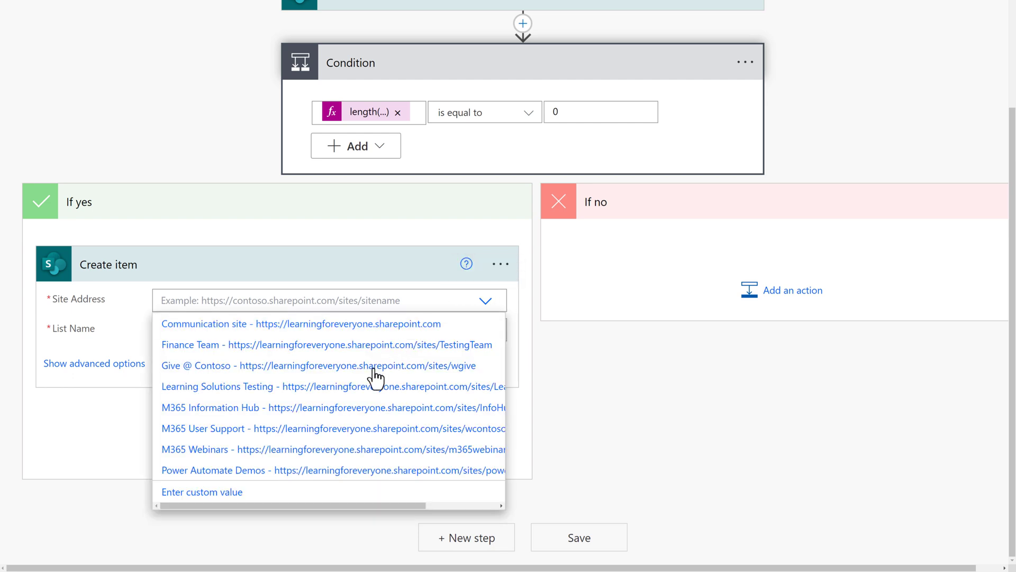
click(213, 470)
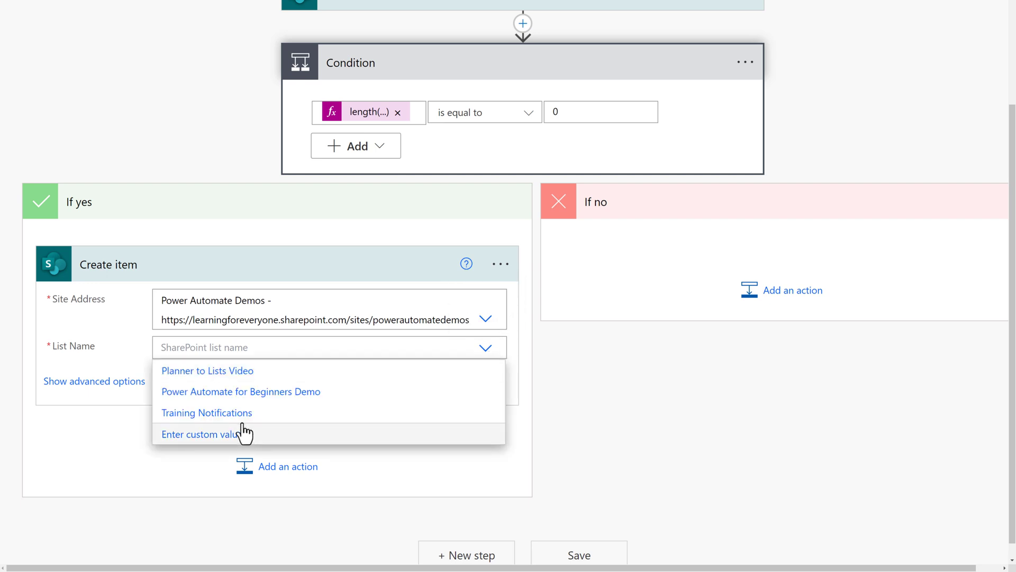
click(206, 413)
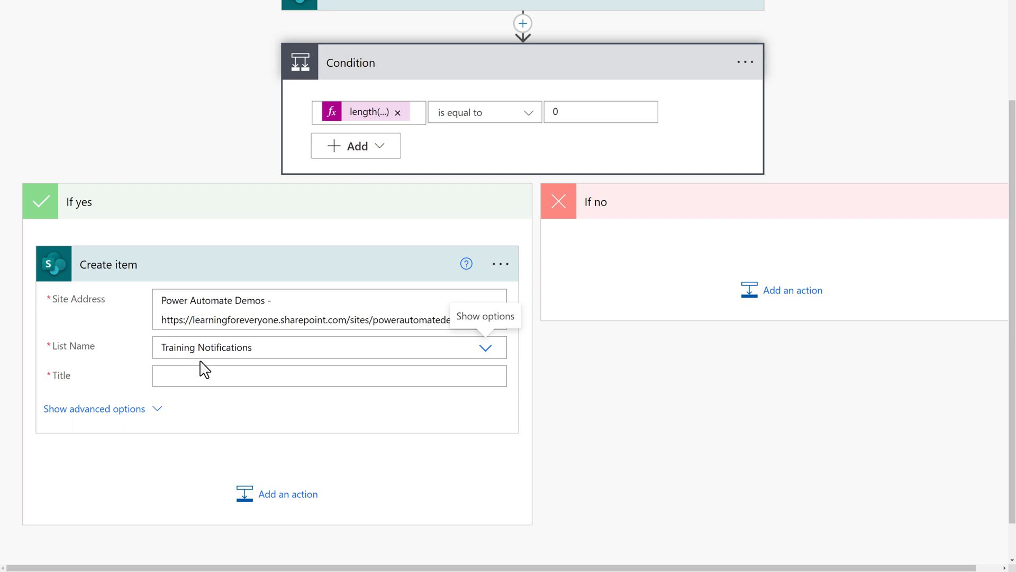
mouse_move(218, 354)
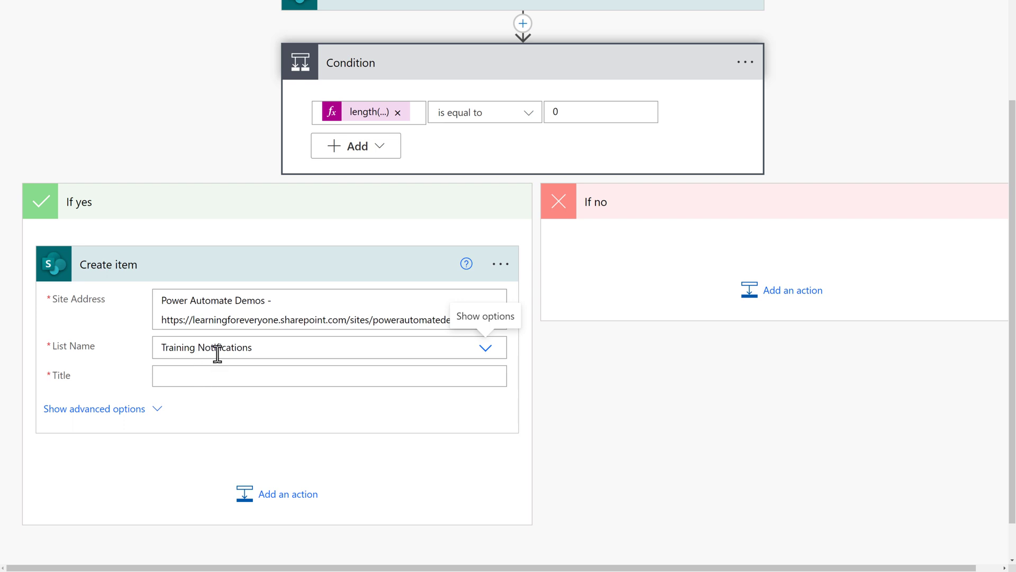
Step: Set the new item's Title to Responders' Email from Get response details
click(328, 376)
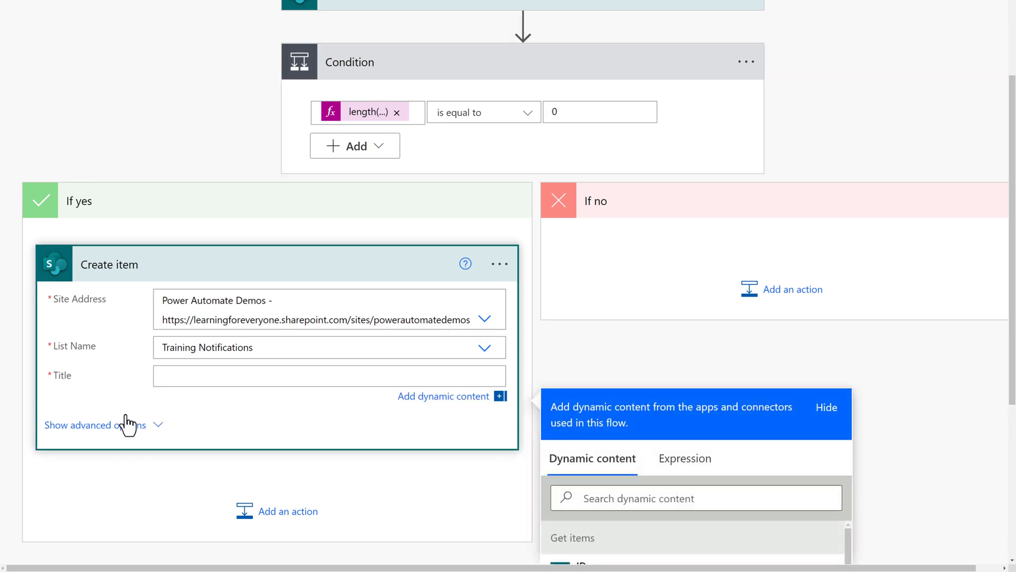
mouse_move(265, 402)
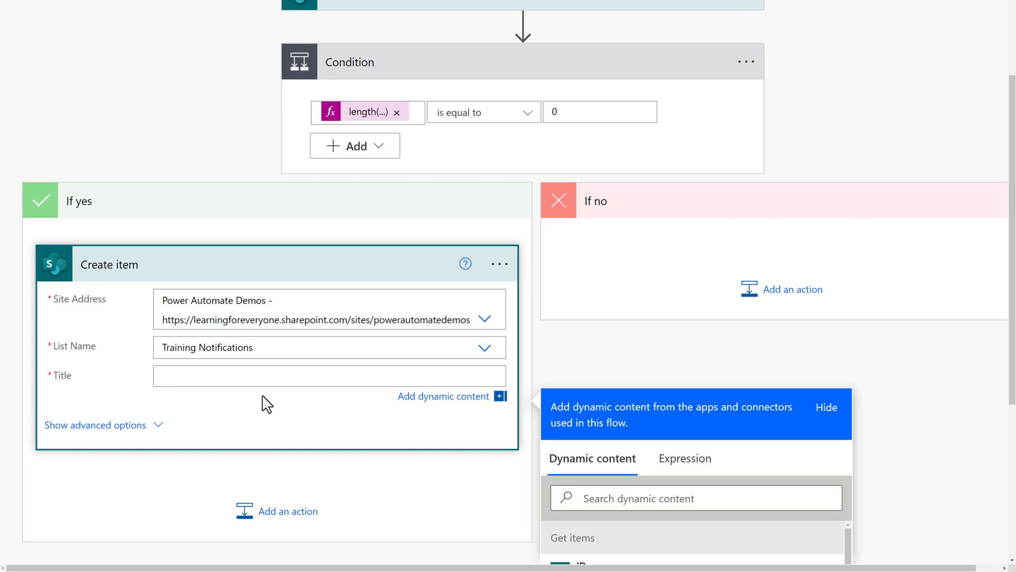
scroll(down, 3)
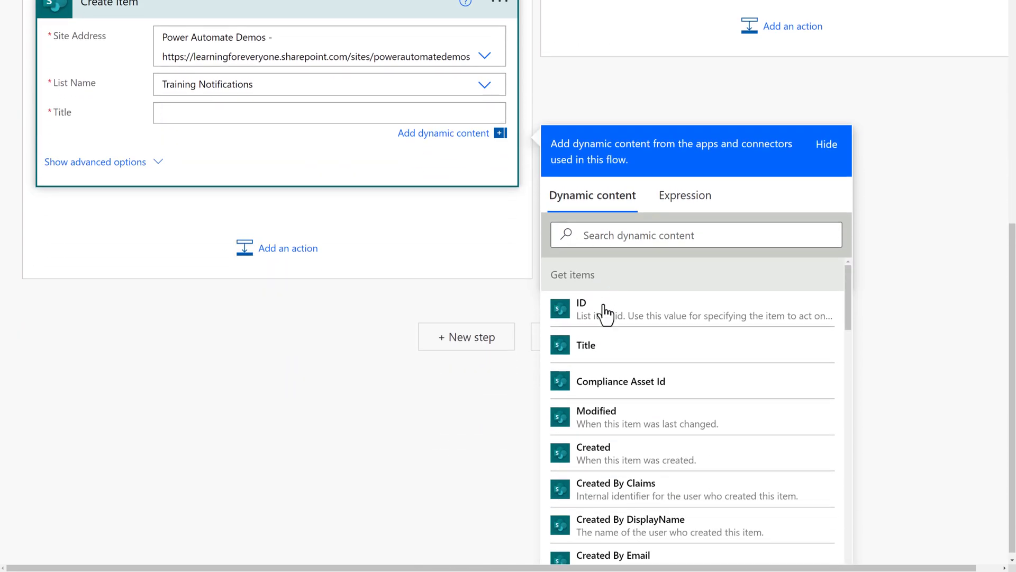
scroll(down, 3)
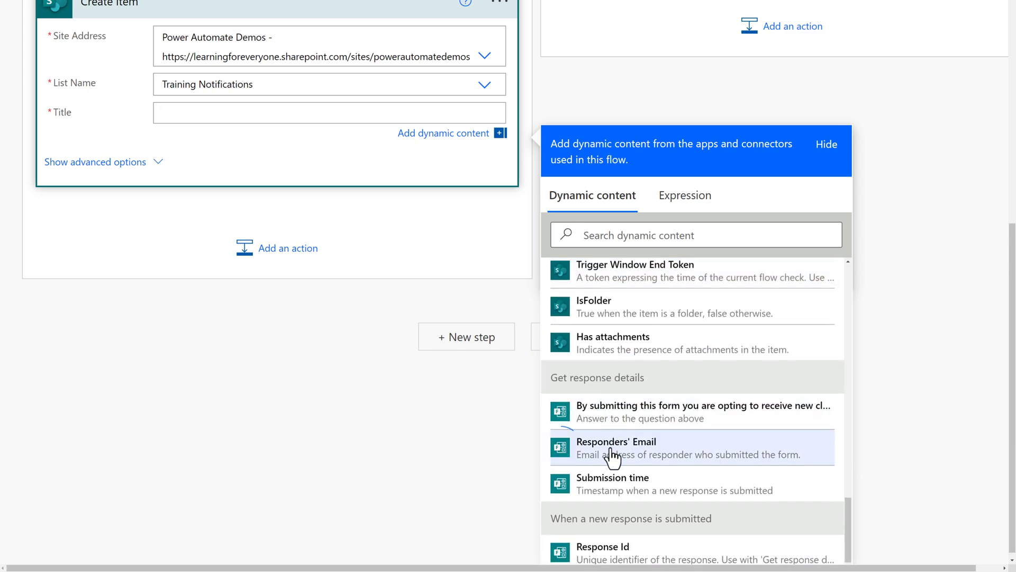
click(616, 447)
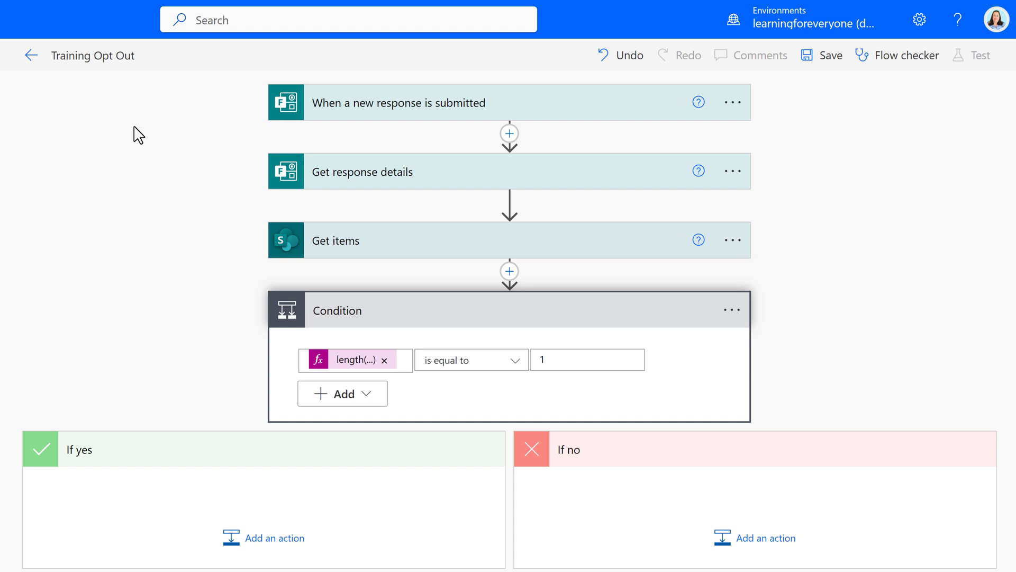
mouse_move(173, 116)
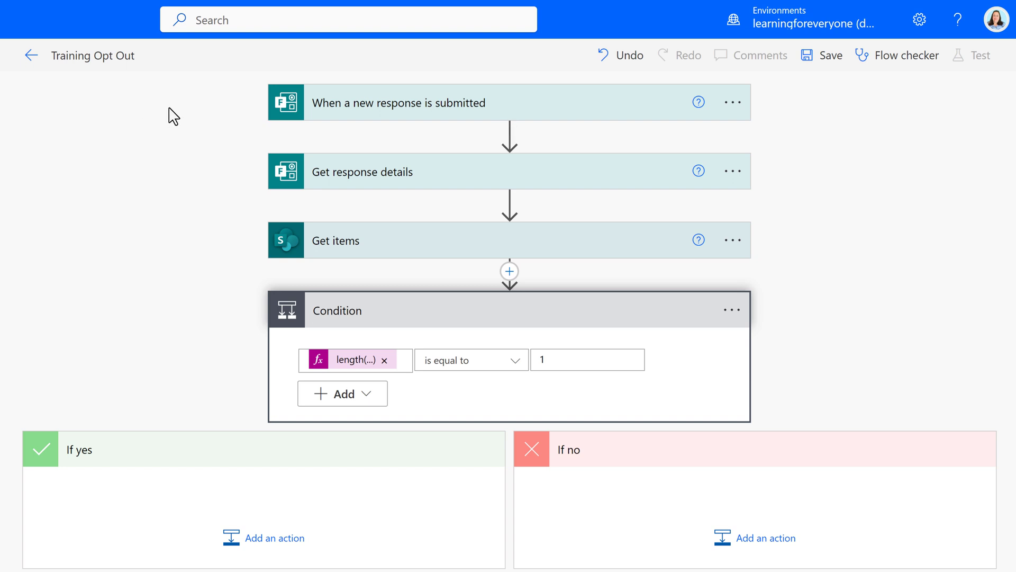
mouse_move(296, 95)
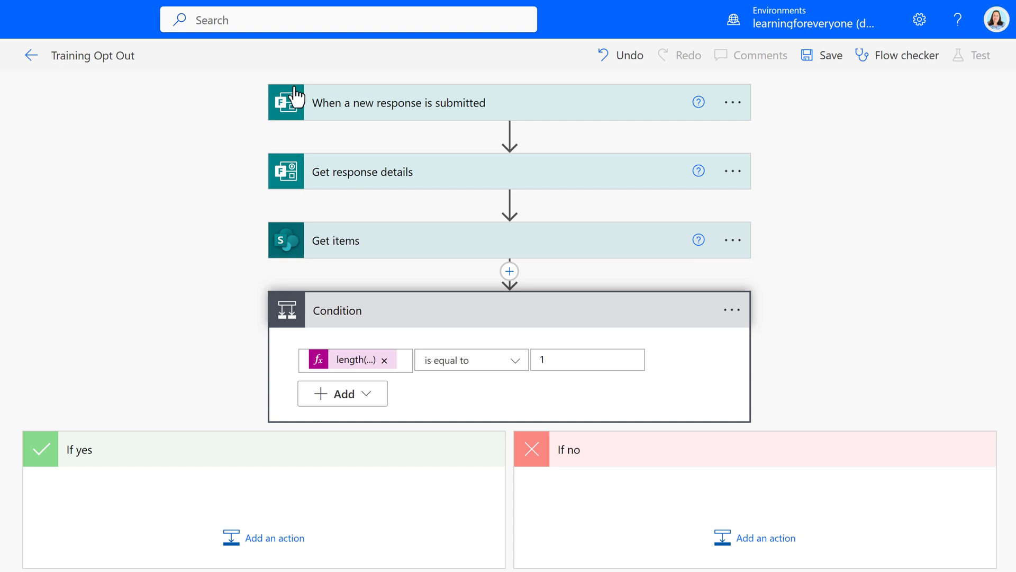
mouse_move(336, 115)
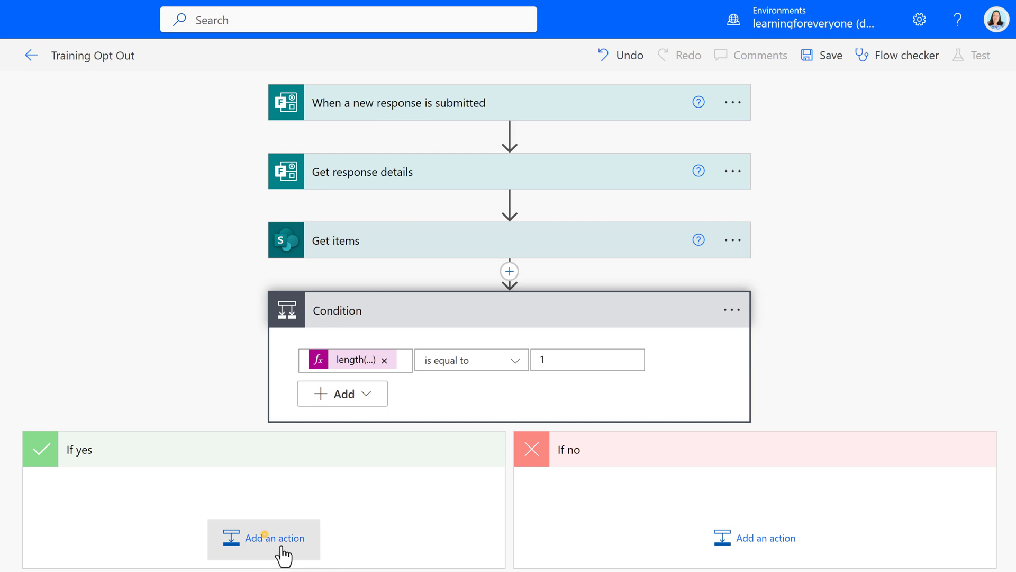
Step: Add a SharePoint Delete item action under If yes targeting the Power Automate Demos site
click(263, 538)
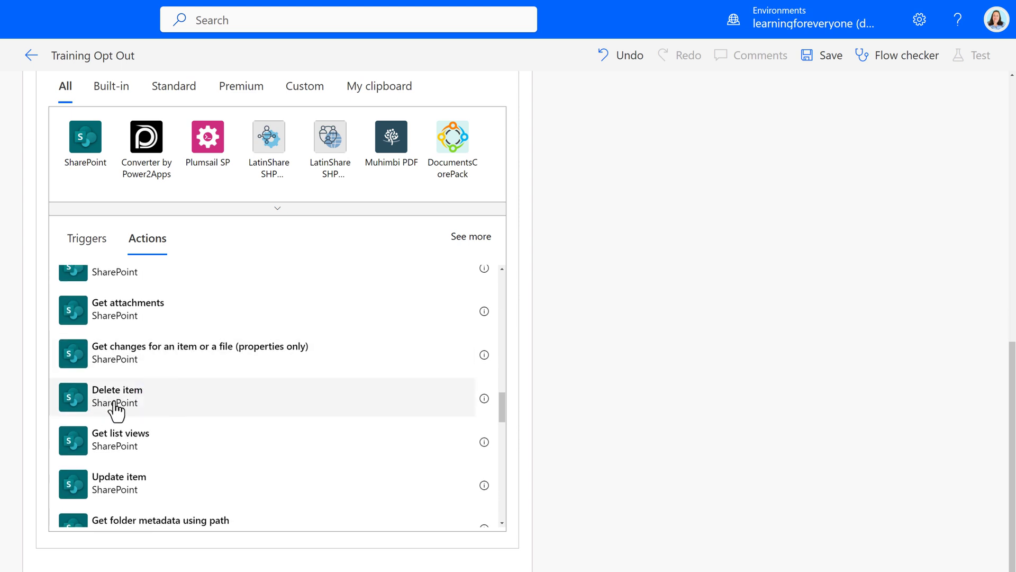
click(116, 395)
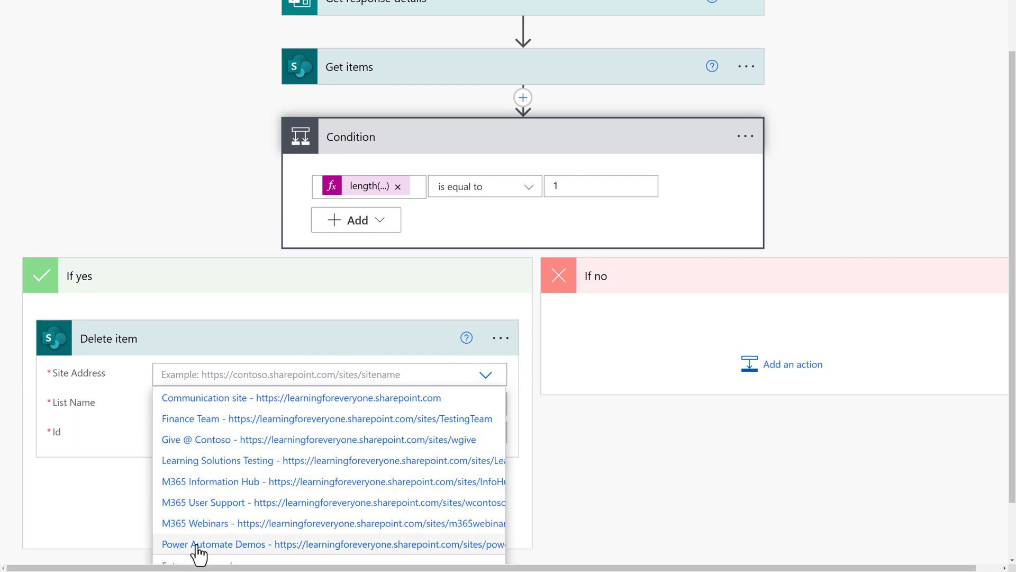
click(222, 544)
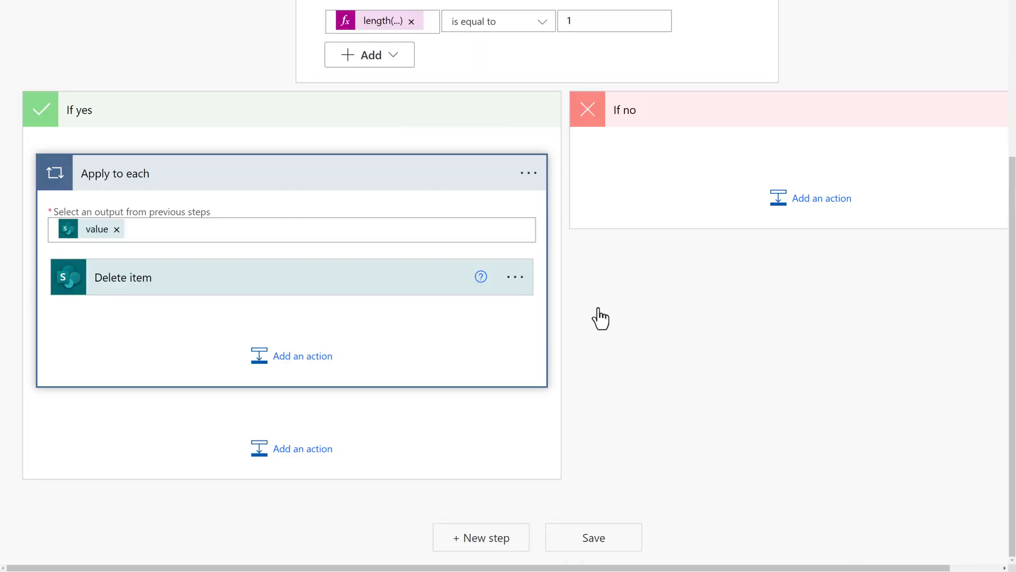
mouse_move(189, 376)
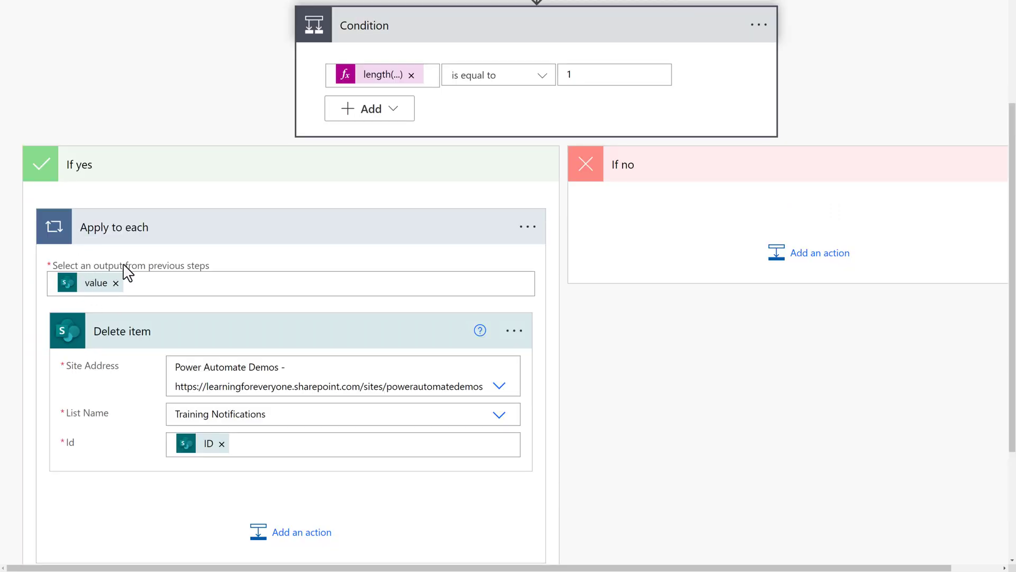
mouse_move(127, 273)
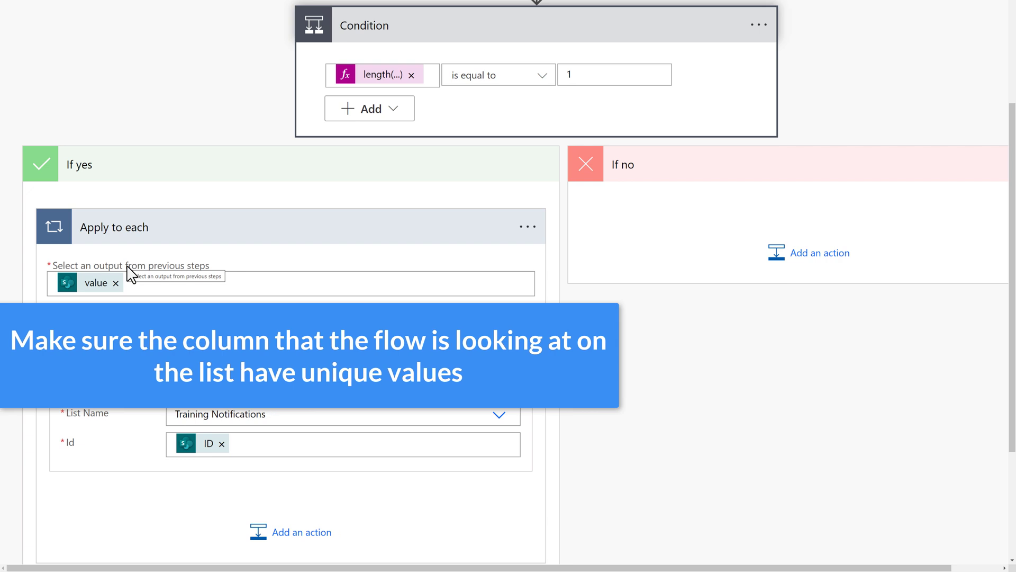
scroll(down, 3)
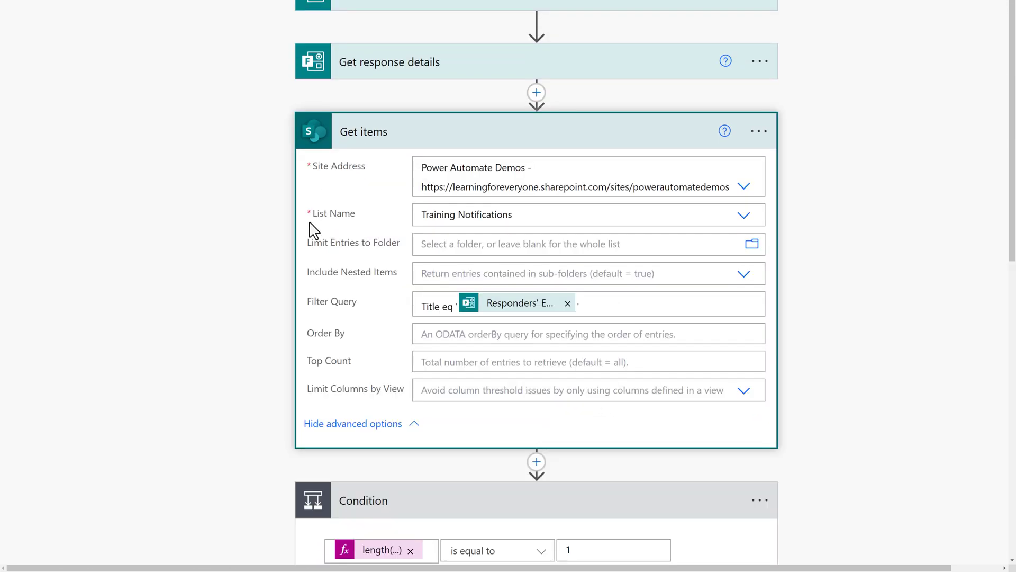
mouse_move(518, 304)
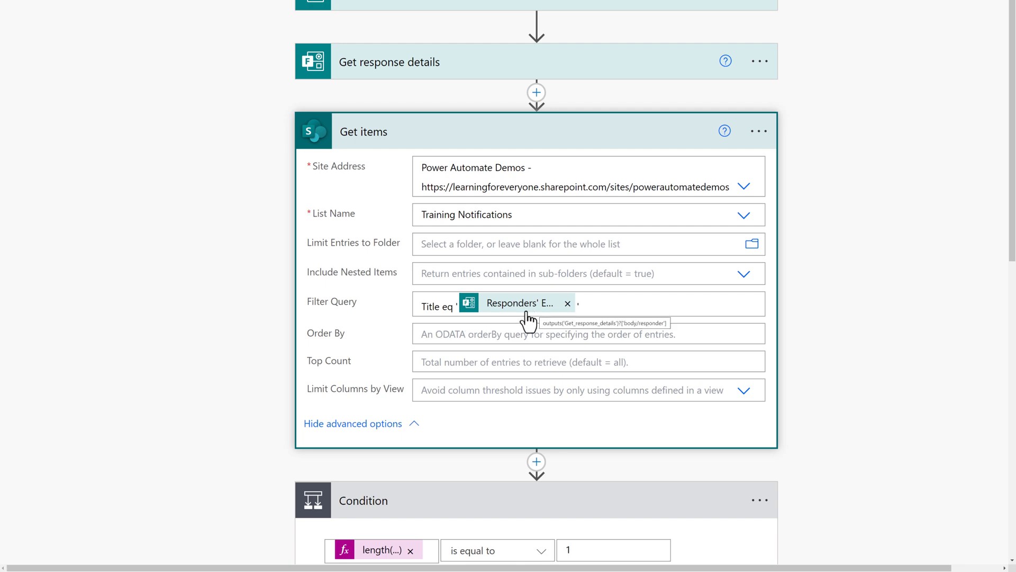
scroll(down, 3)
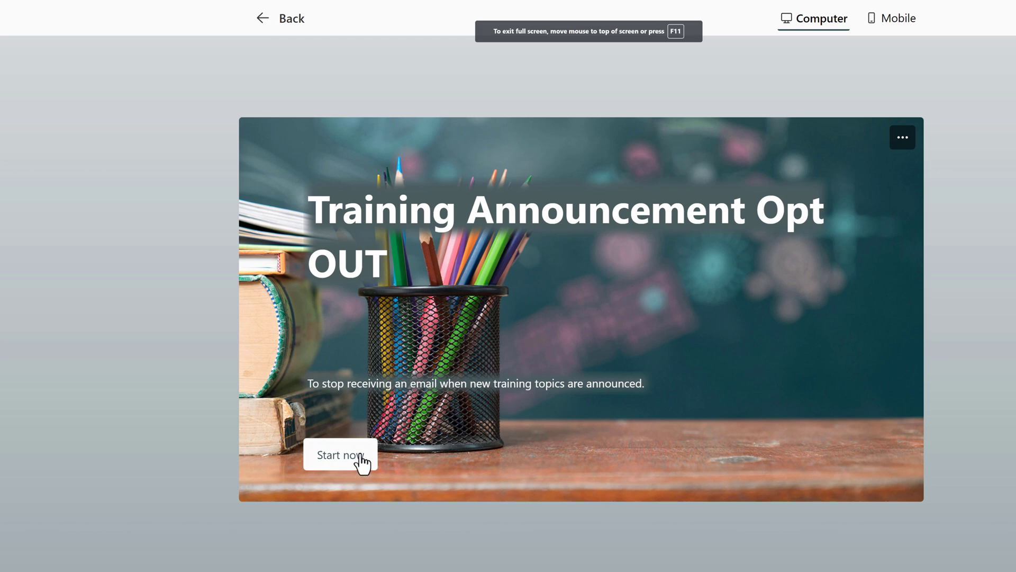
Step: Start the opt-out form, select I Acknowledged and submit the response
click(339, 454)
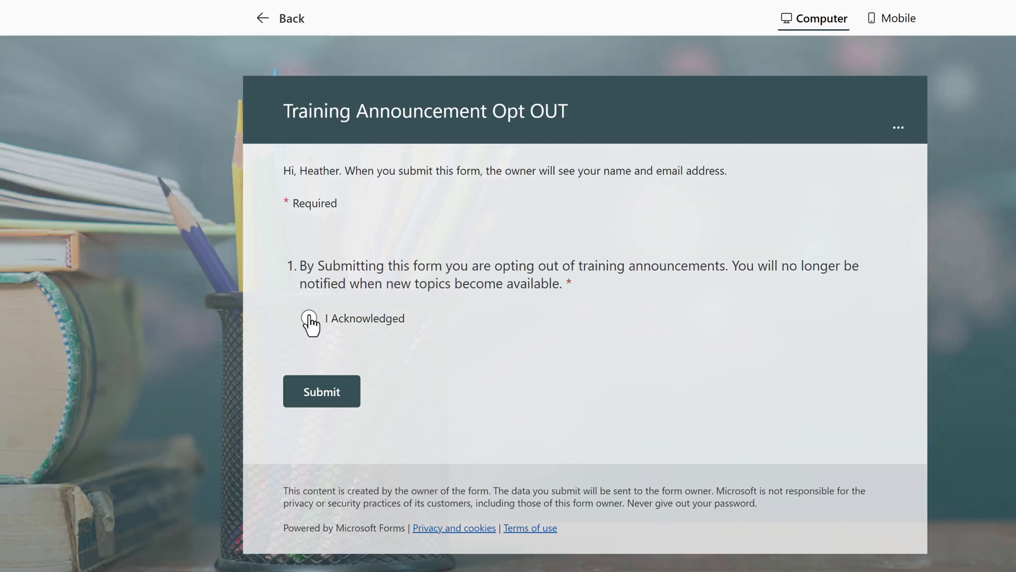
click(309, 318)
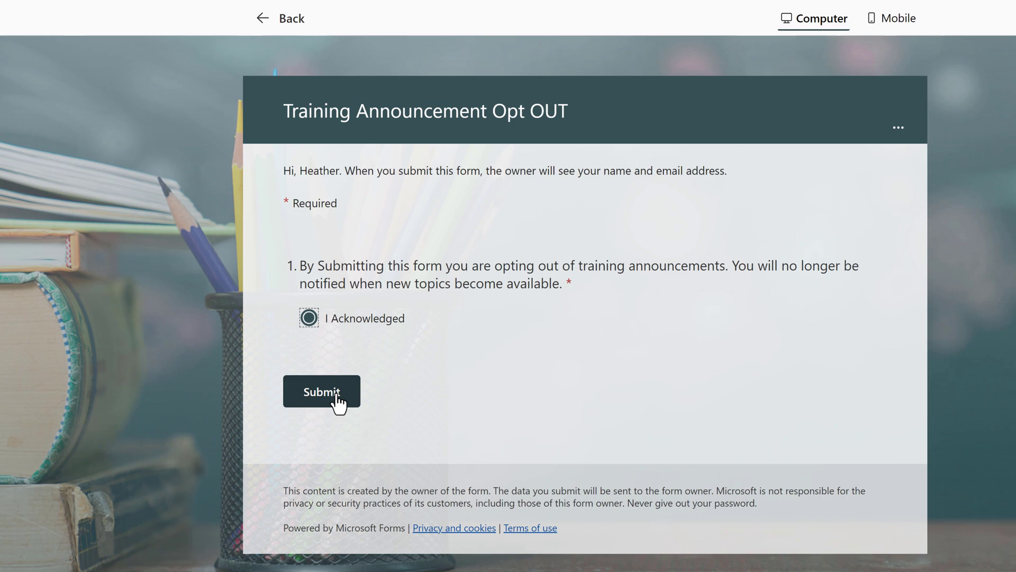
click(321, 392)
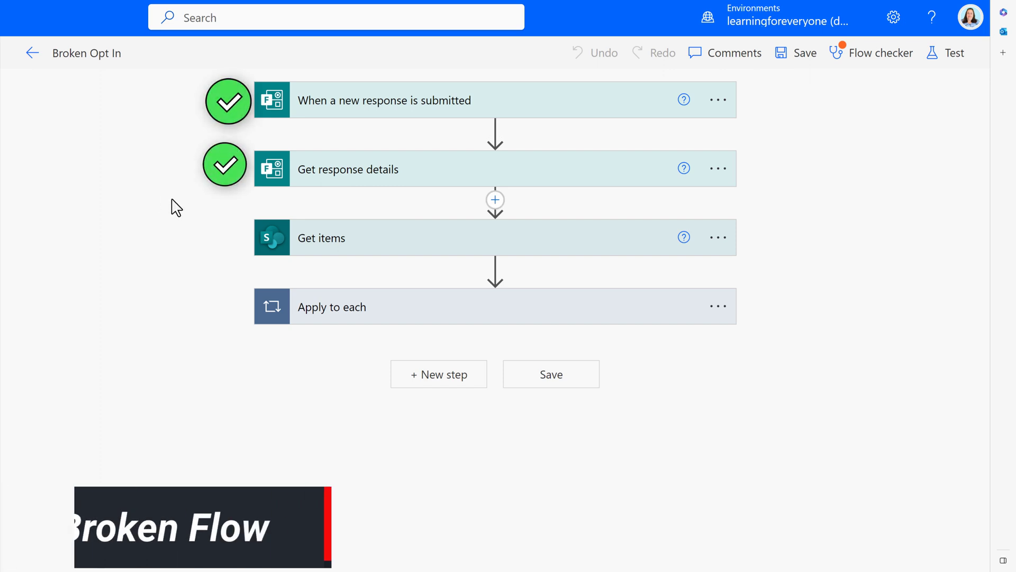
mouse_move(285, 138)
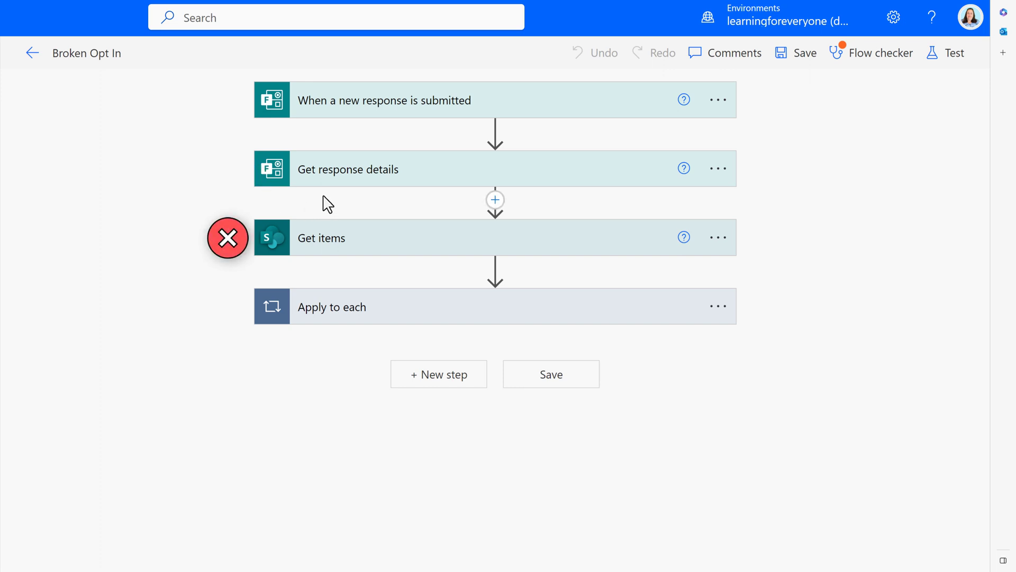
Step: Expand the failed Get items card with advanced options, revealing its empty Filter Query
click(320, 237)
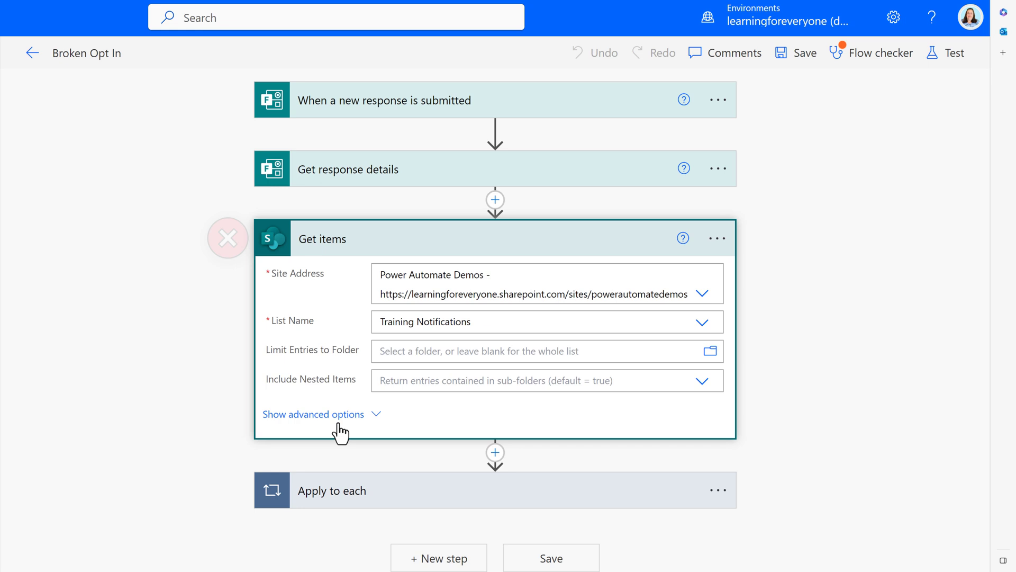
click(313, 414)
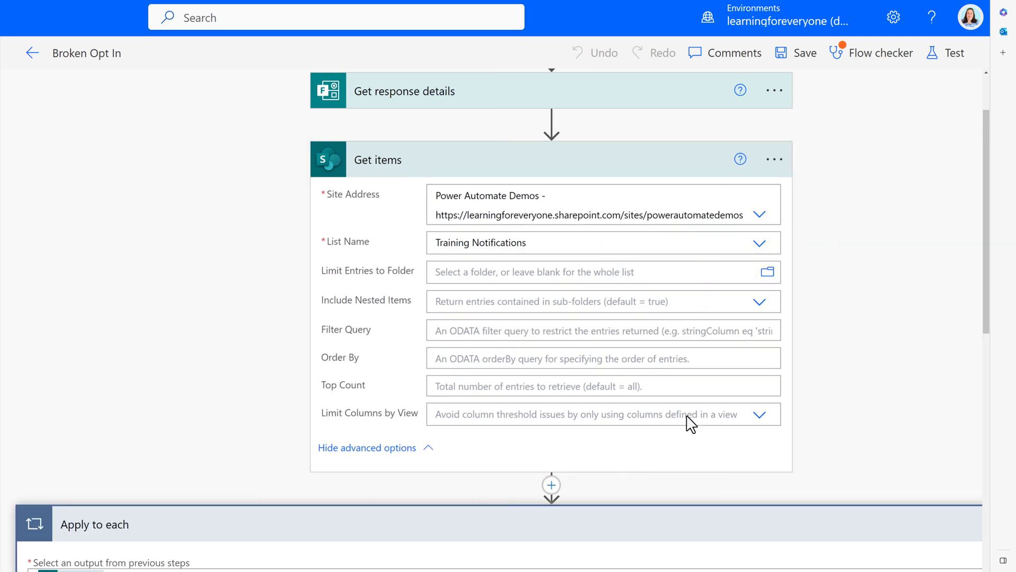
Step: Scroll through Apply to each to the Condition and its Update item and Create item branches on Training Notifications
scroll(down, 3)
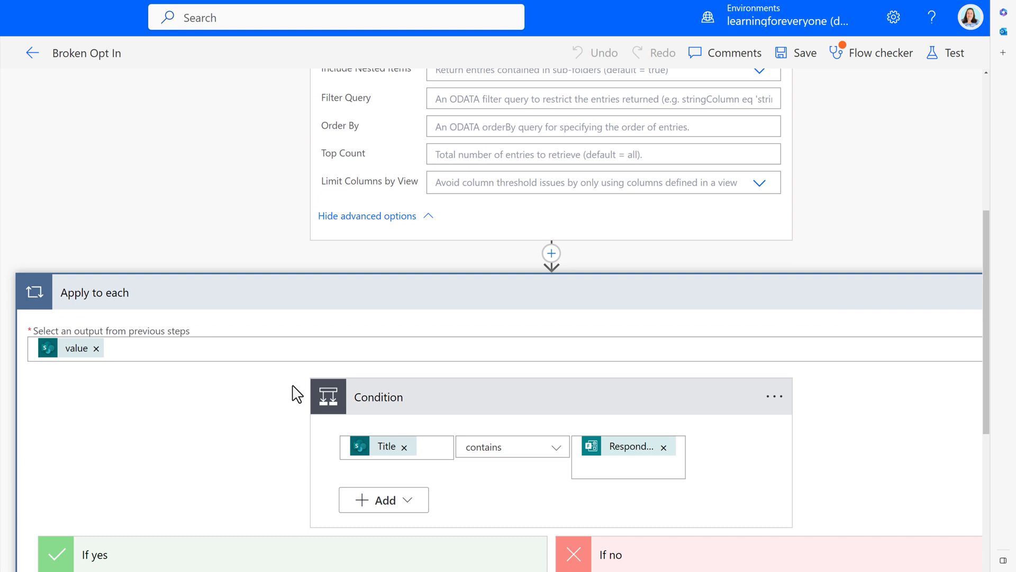
scroll(down, 3)
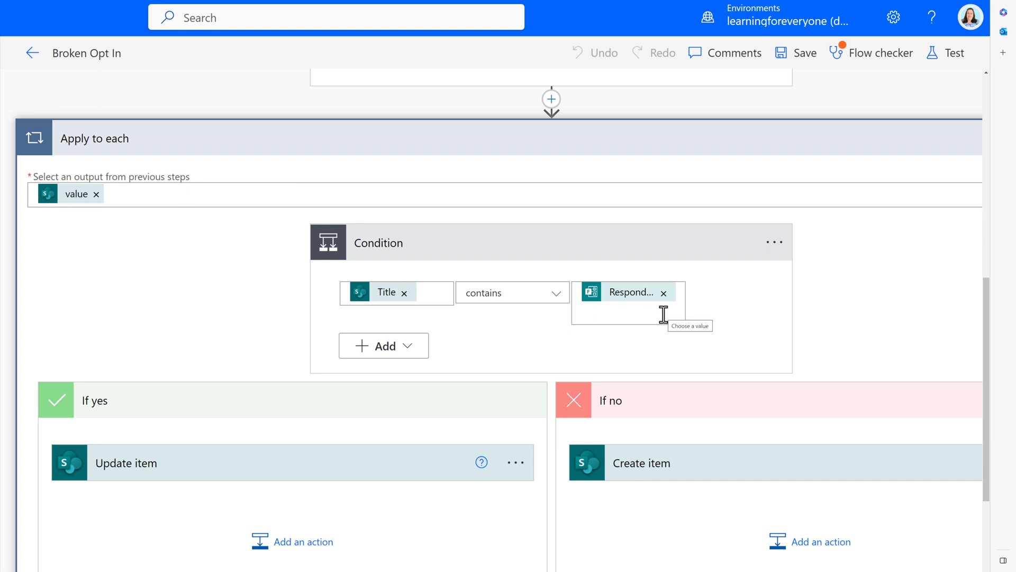
mouse_move(370, 480)
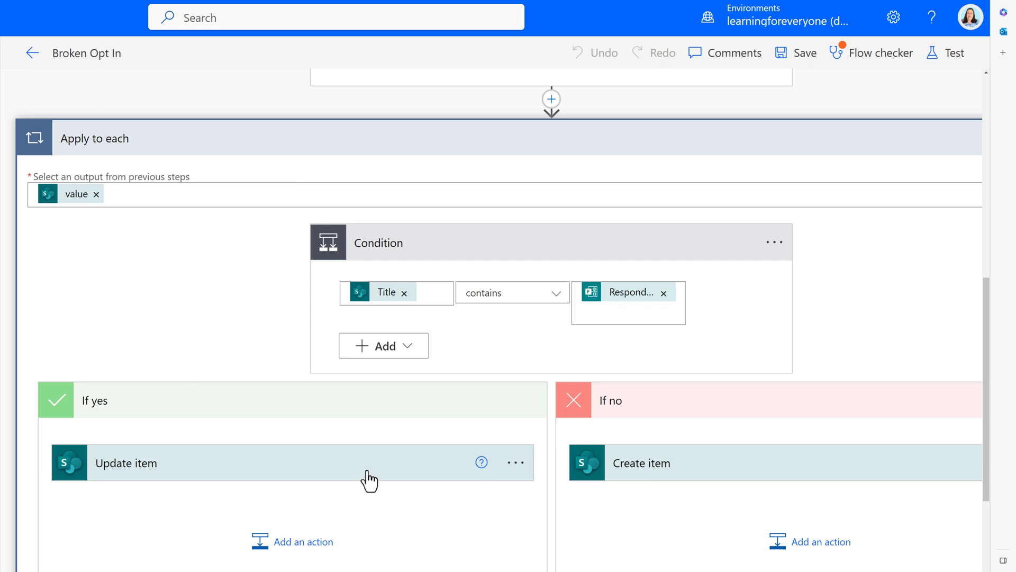
mouse_move(681, 489)
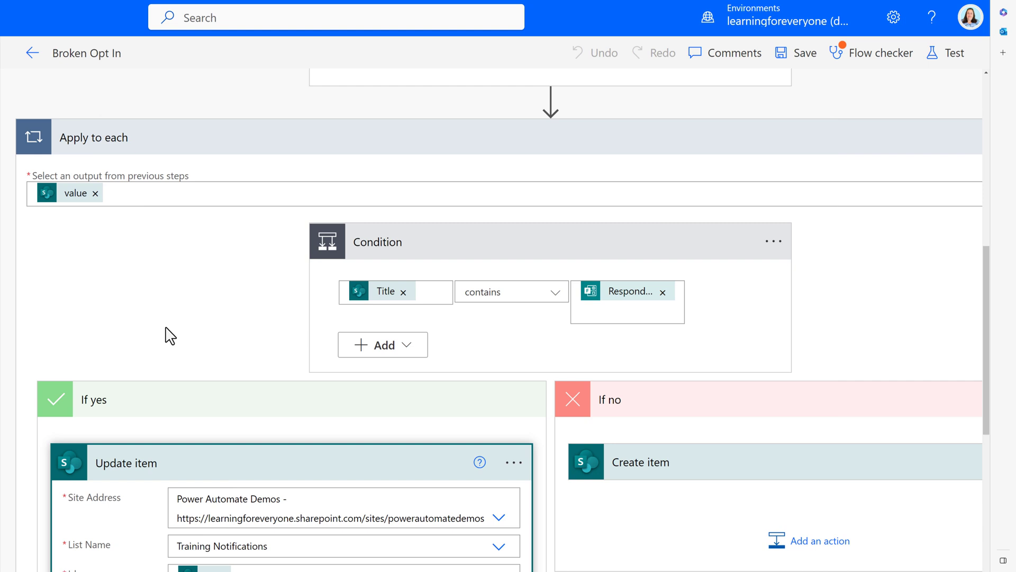
scroll(down, 3)
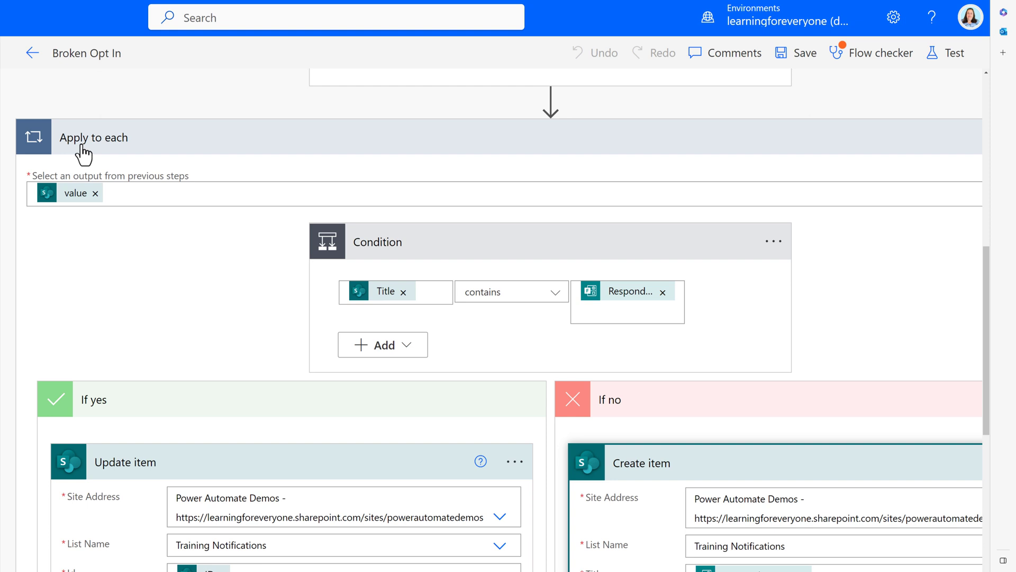
mouse_move(203, 270)
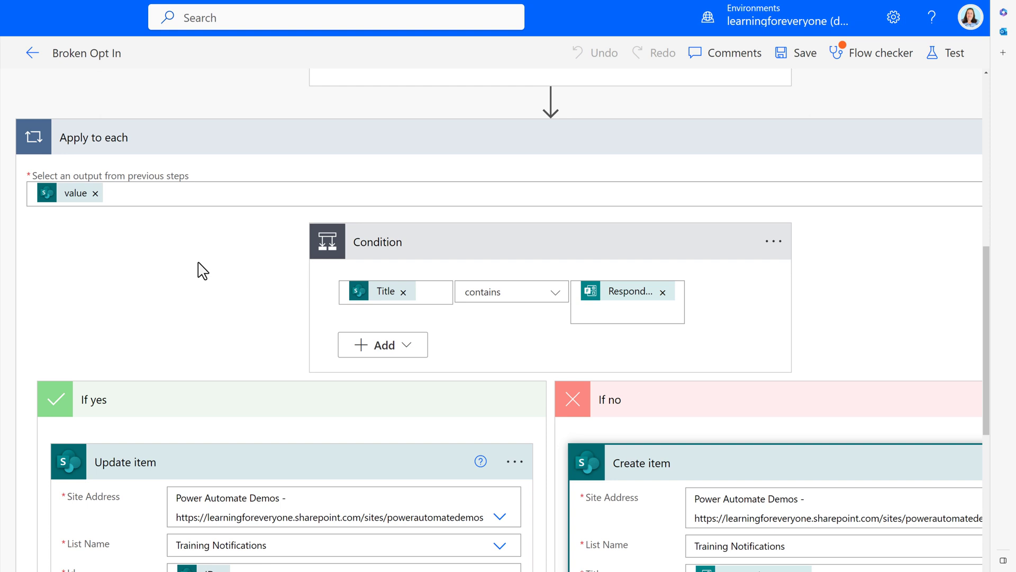
mouse_move(184, 266)
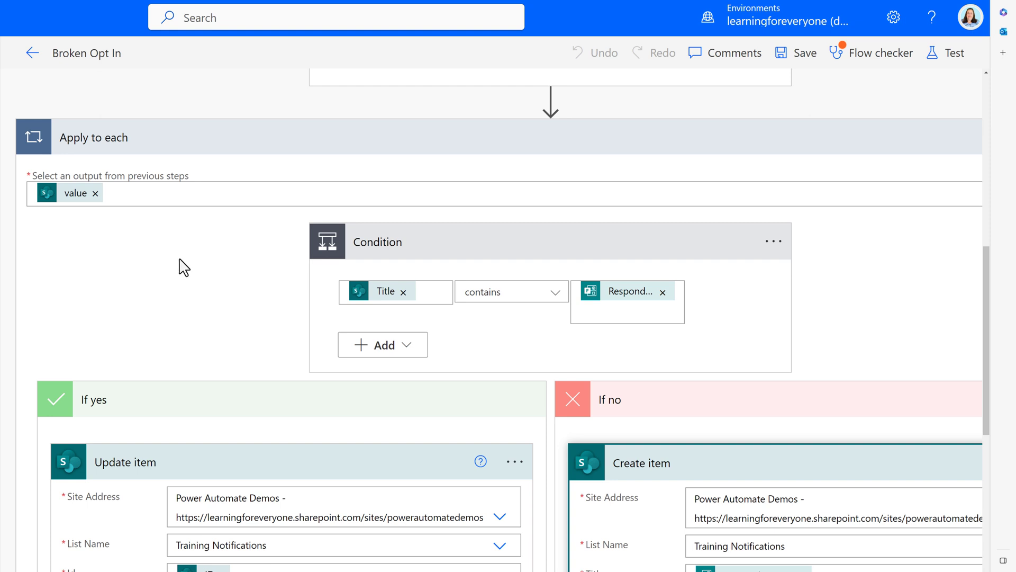